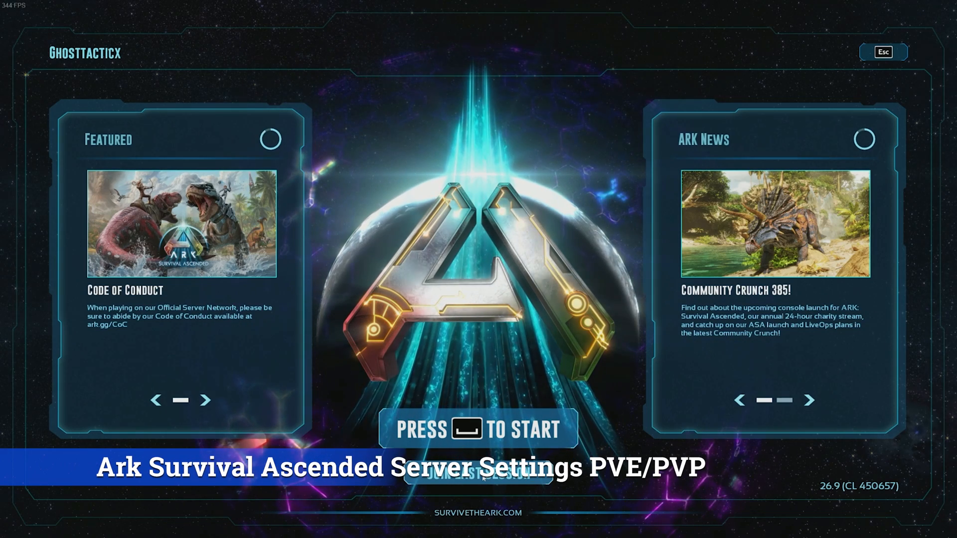
Leave the title screen for the single-player game creation screen with The Island selected.
{"action": "left_click", "coordinate": [811, 400]}
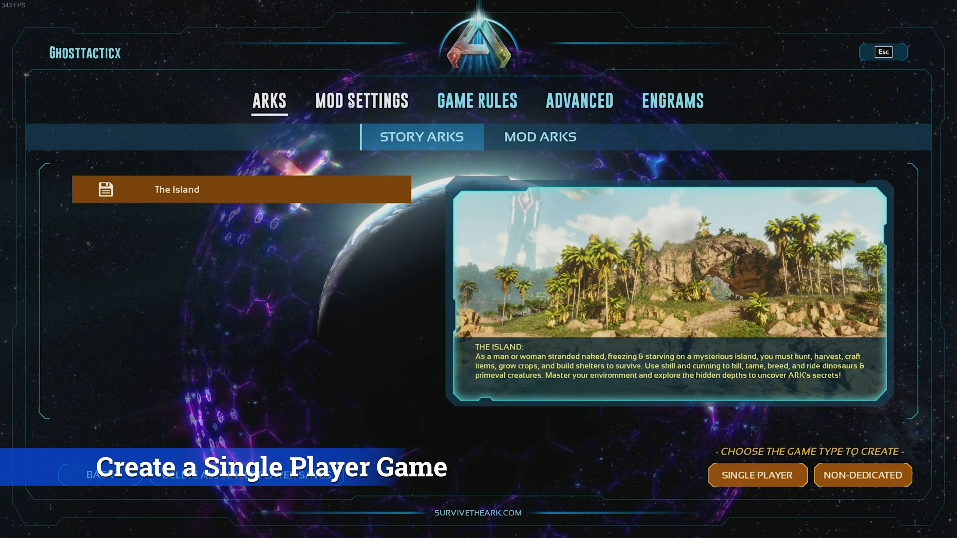
Review the player game rules, then save the Island game and exit to the main menu.
{"action": "left_click", "coordinate": [477, 100]}
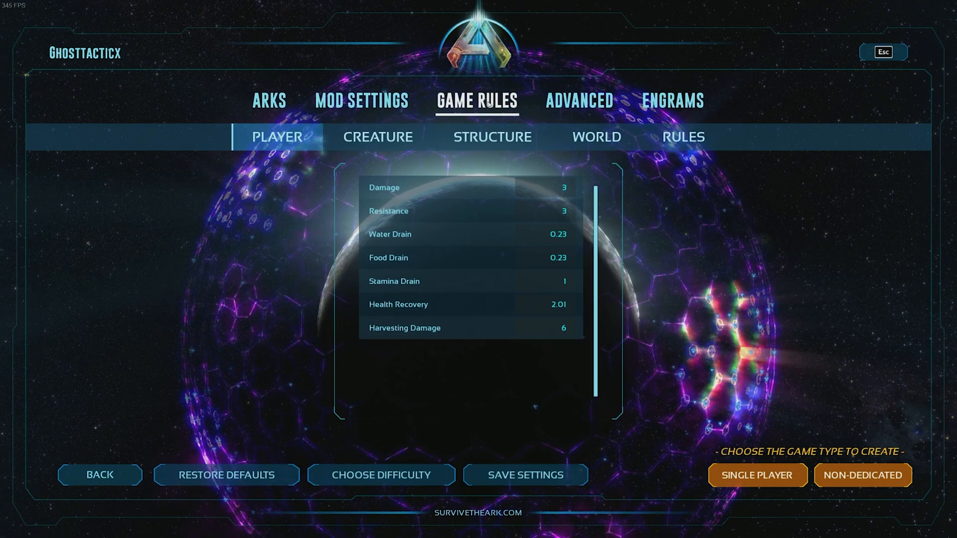
{"action": "left_click", "coordinate": [579, 101]}
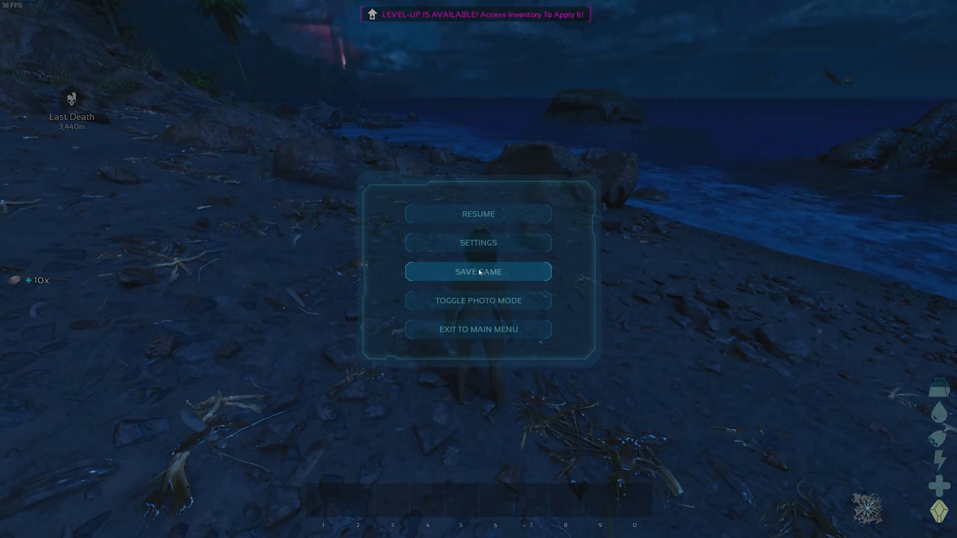
{"action": "left_click", "coordinate": [478, 214]}
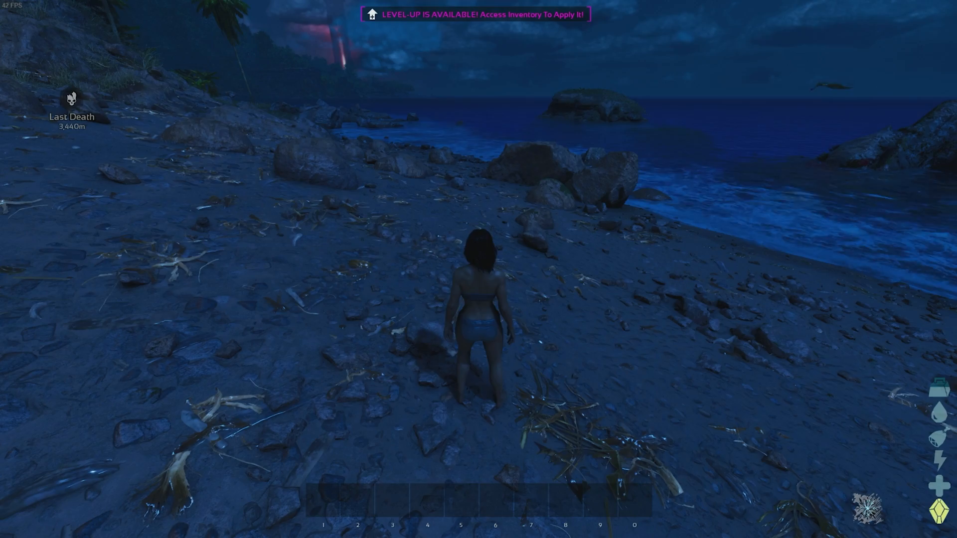
{"action": "key", "text": "Escape"}
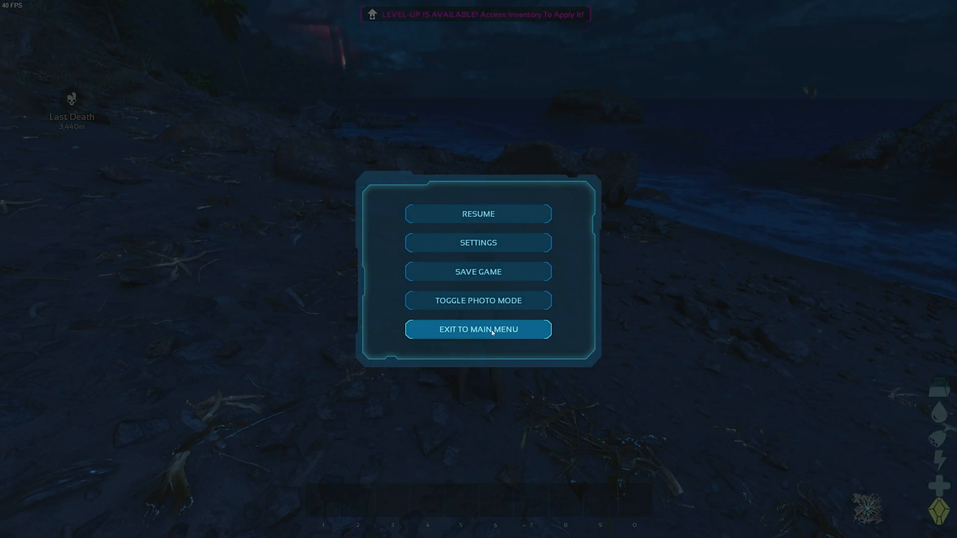
{"action": "left_click", "coordinate": [478, 329]}
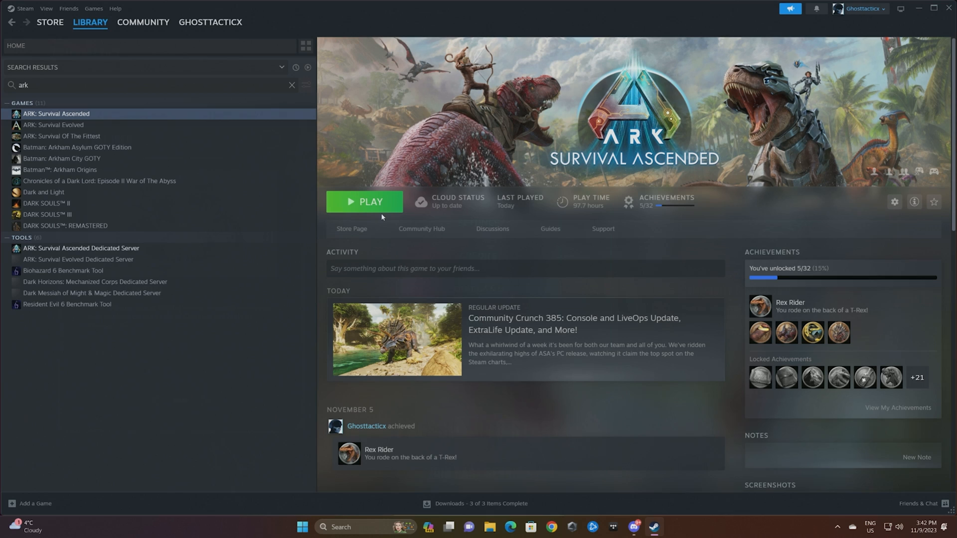
{"action": "mouse_move", "coordinate": [177, 147]}
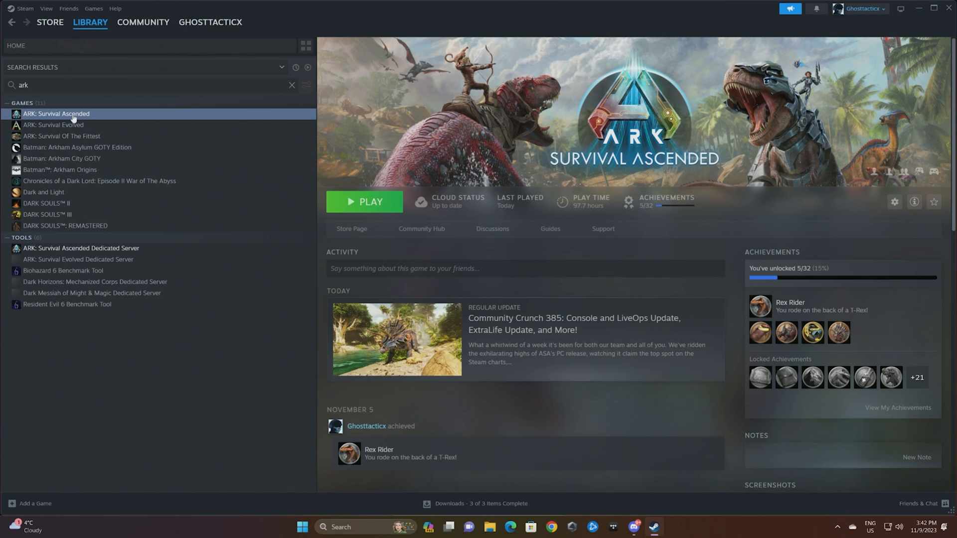
Browse ARK: Survival Ascended's local install files from its Steam library entry.
{"action": "right_click", "coordinate": [56, 114]}
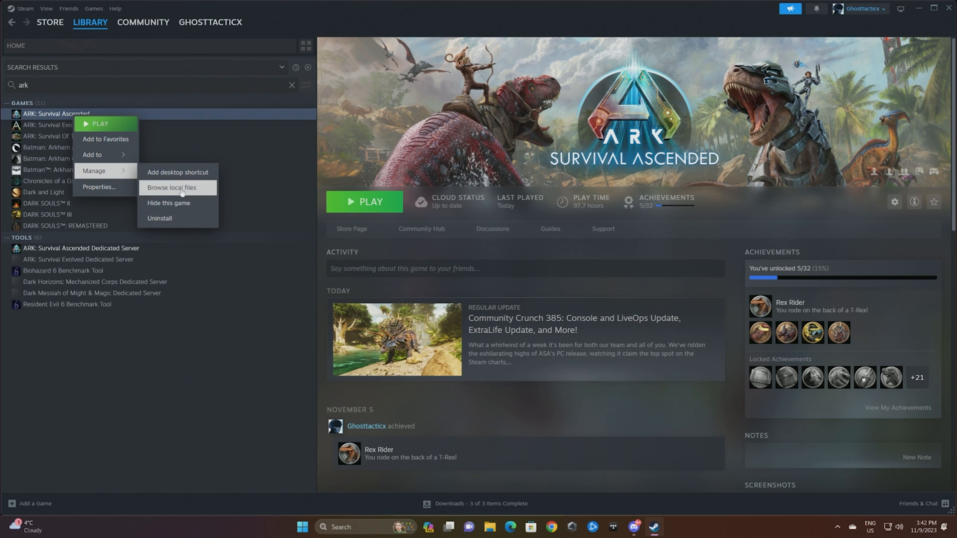
{"action": "left_click", "coordinate": [171, 188]}
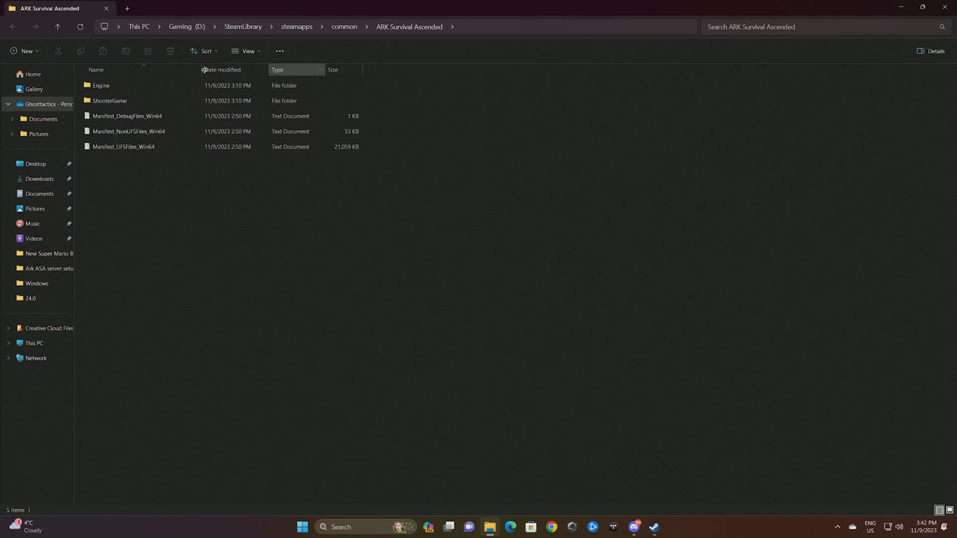
Open GameUserSettings in Notepad from ShooterGame\Saved\Config\Windows.
{"action": "double_click", "coordinate": [110, 100]}
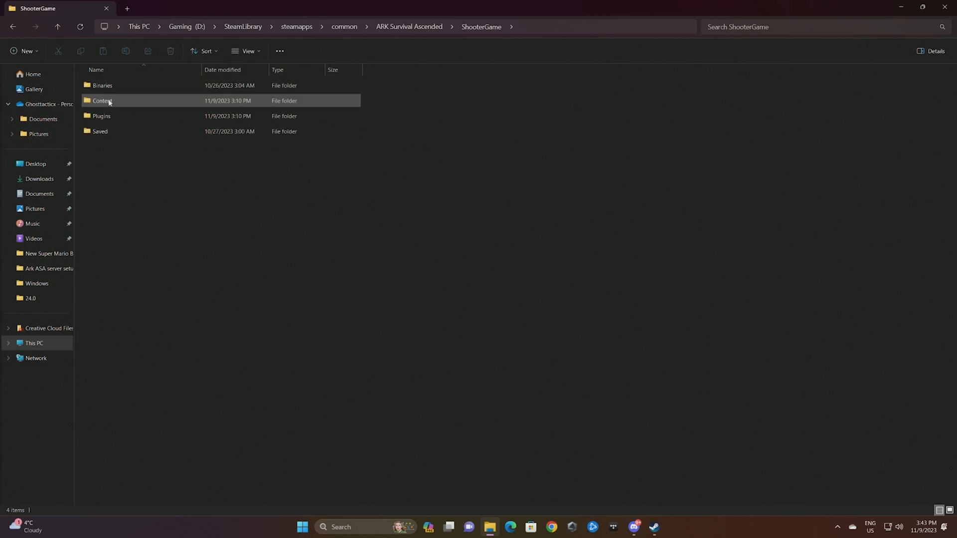
{"action": "double_click", "coordinate": [100, 131]}
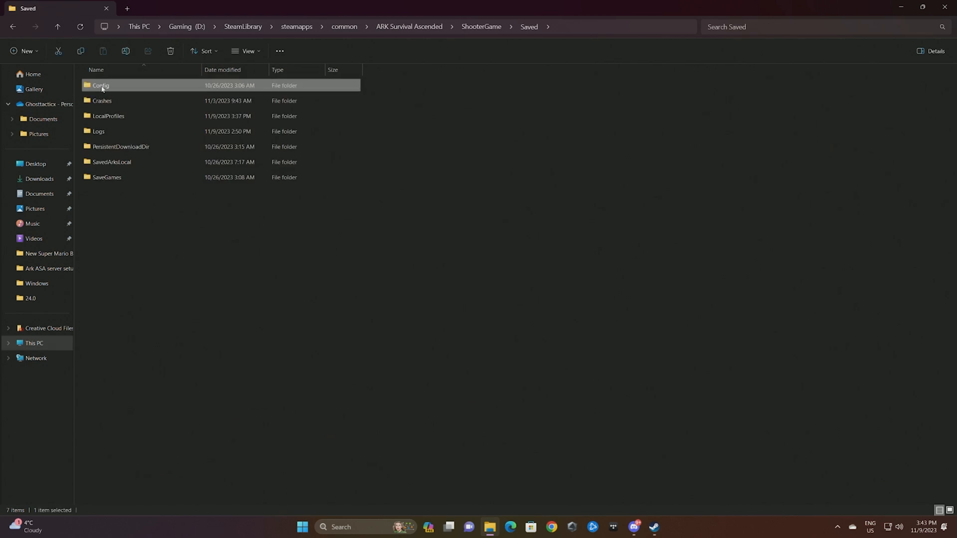
{"action": "double_click", "coordinate": [101, 85]}
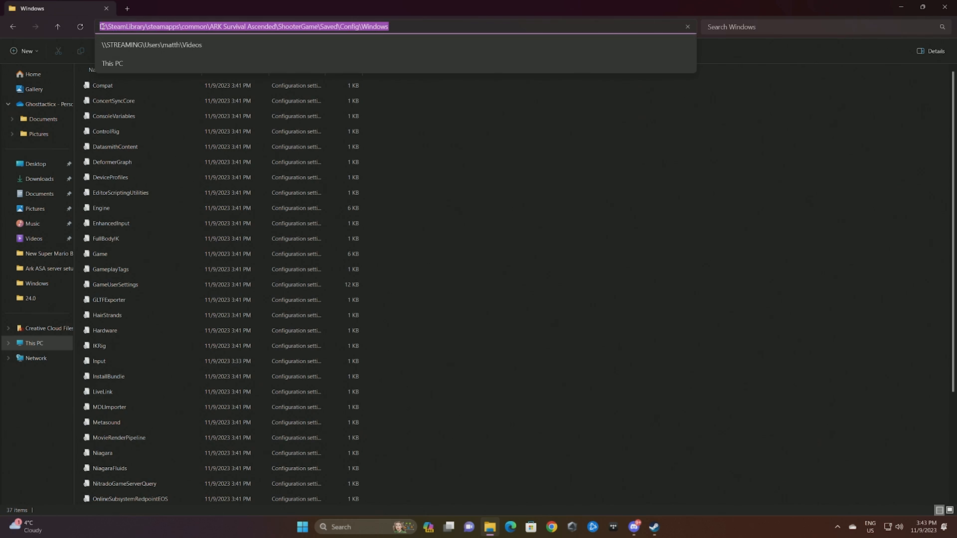
{"action": "left_click", "coordinate": [116, 26]}
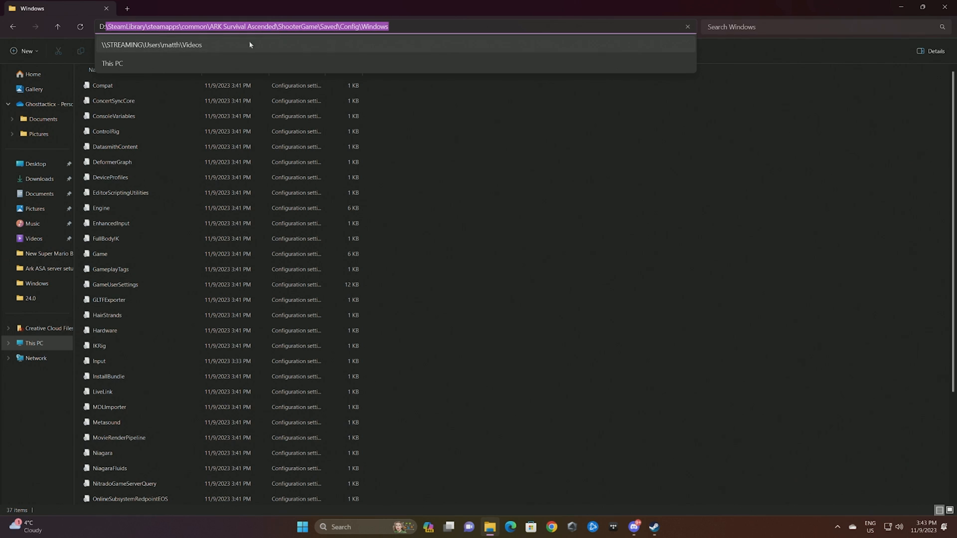
{"action": "left_click", "coordinate": [114, 285]}
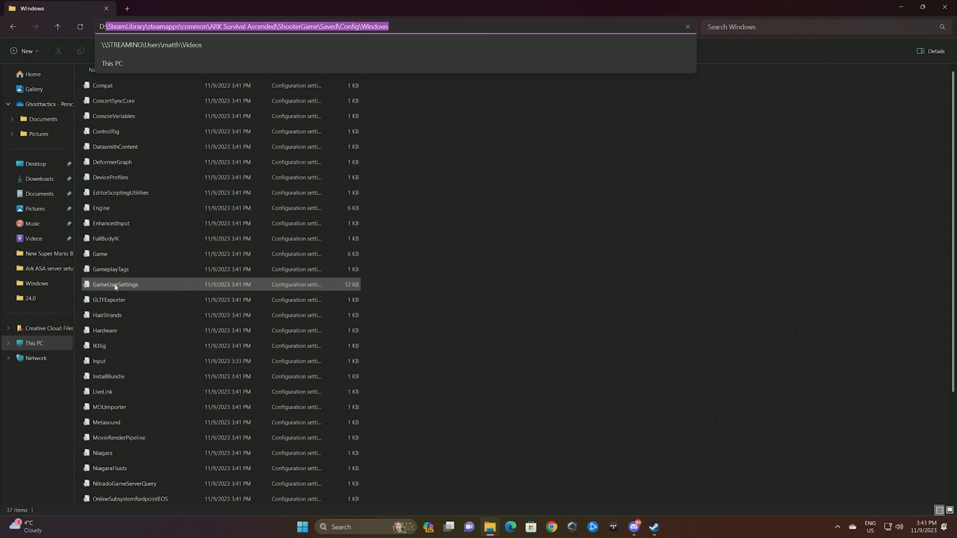
{"action": "double_click", "coordinate": [115, 285]}
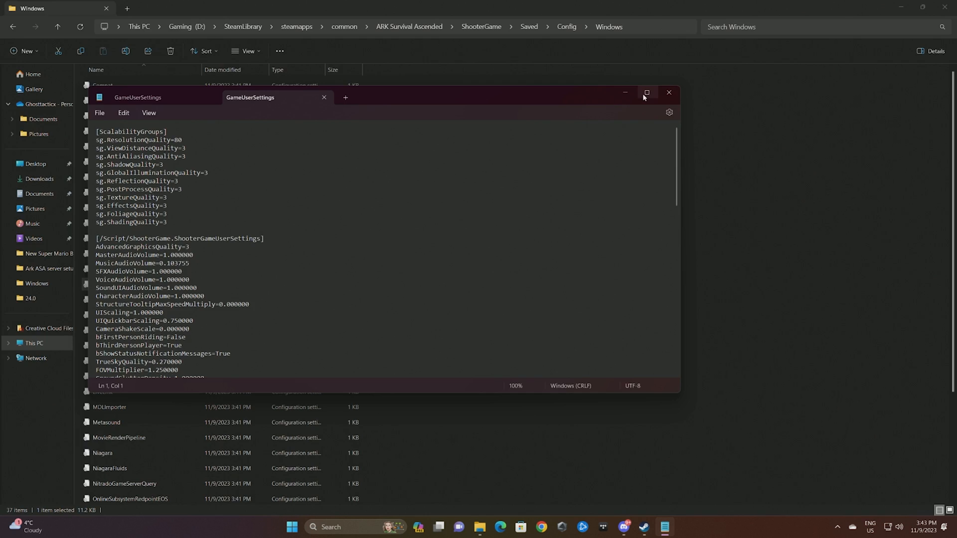
Maximize Notepad and scroll to [ServerSettings], selecting the ActiveMods value.
{"action": "left_click", "coordinate": [646, 93]}
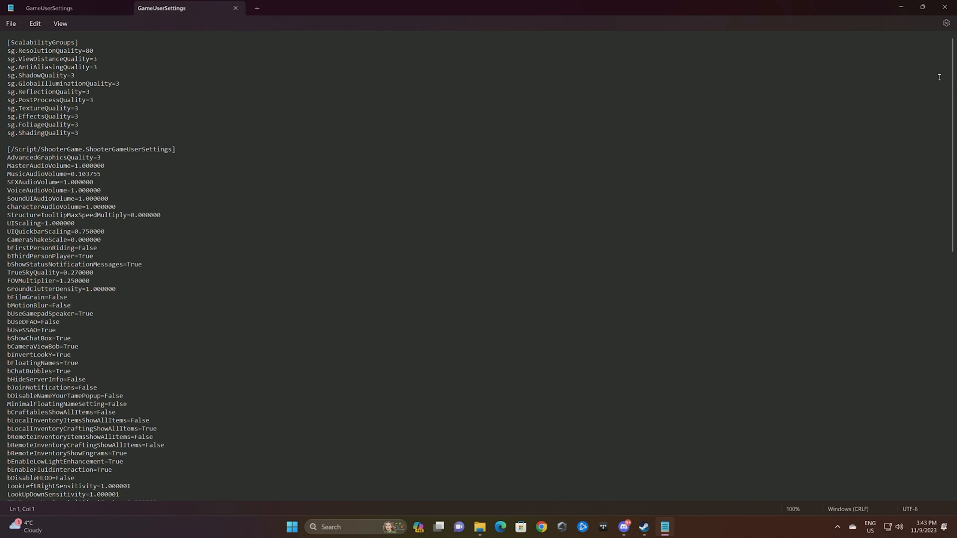
{"action": "scroll", "scroll_direction": "down", "scroll_amount": 3}
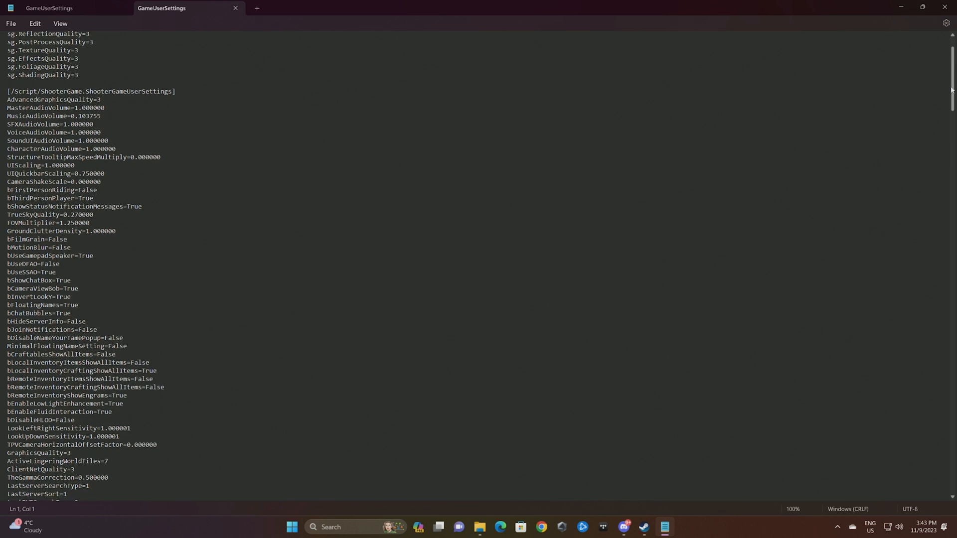
{"action": "scroll", "scroll_direction": "down", "scroll_amount": 3}
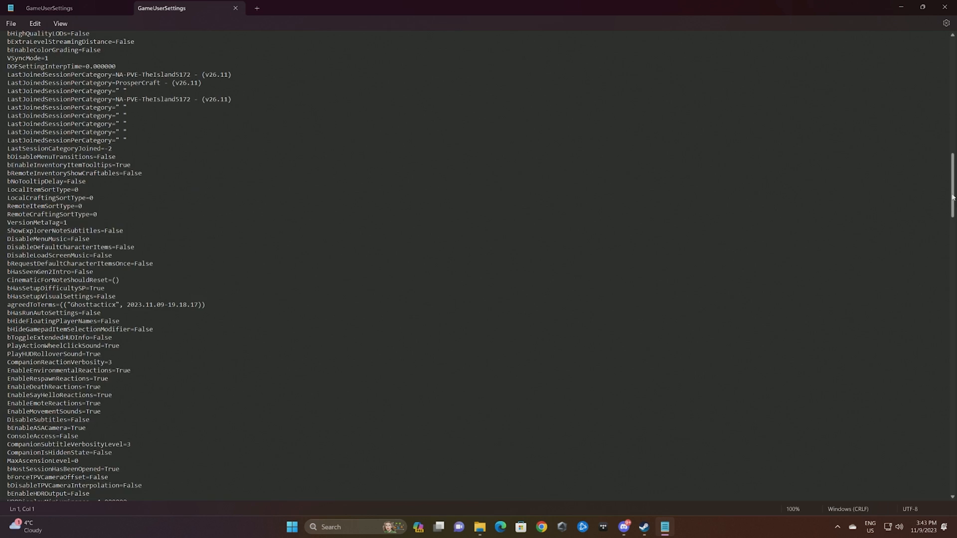
{"action": "scroll", "scroll_direction": "down", "scroll_amount": 3}
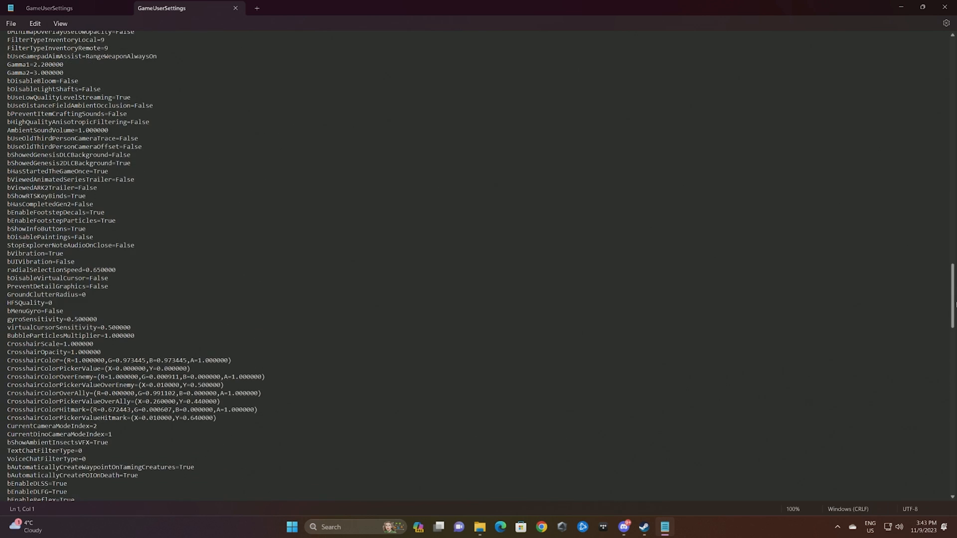
{"action": "scroll", "scroll_direction": "down", "scroll_amount": 3}
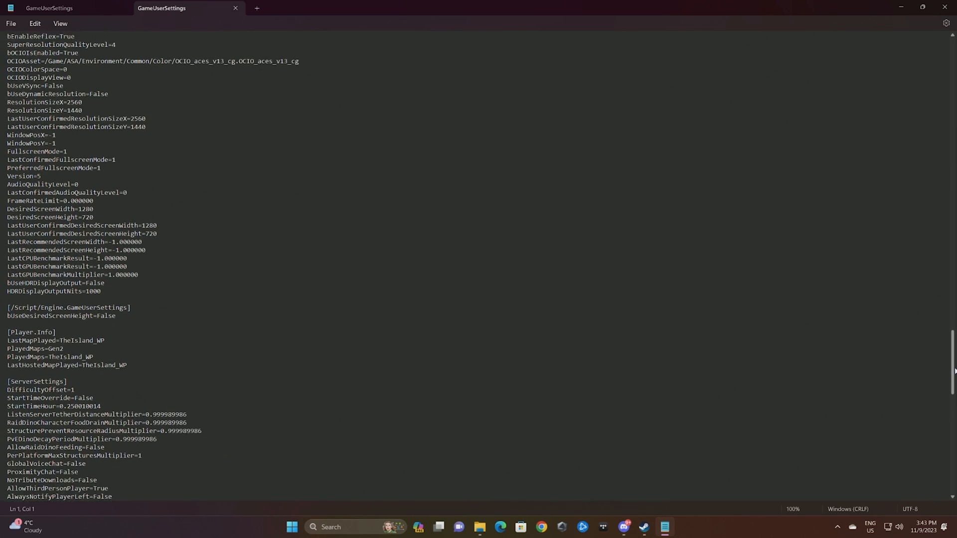
{"action": "scroll", "scroll_direction": "down", "scroll_amount": 3}
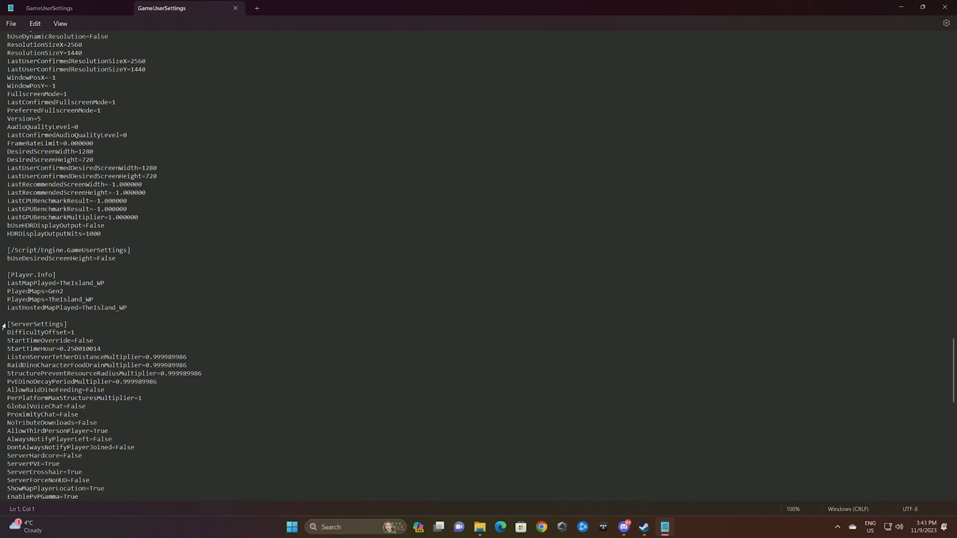
{"action": "left_click", "coordinate": [101, 349]}
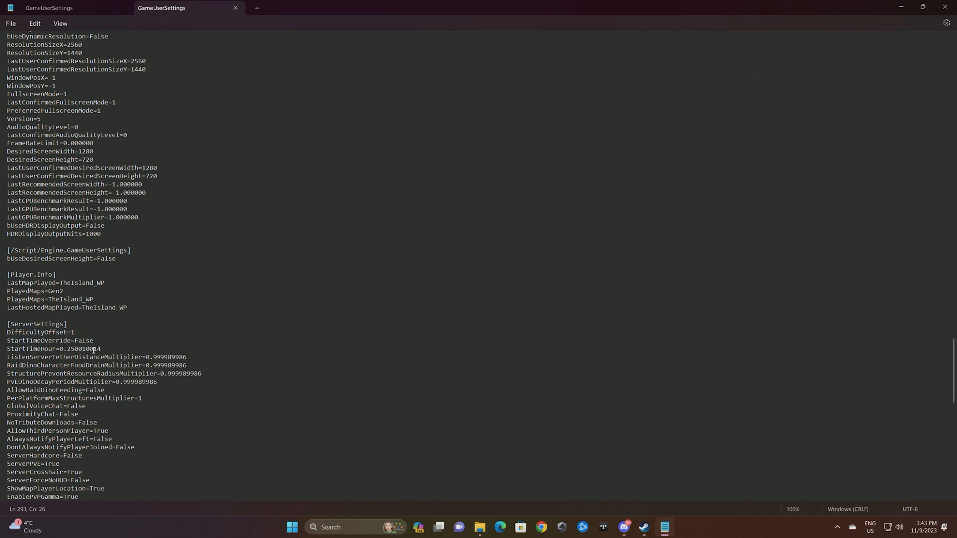
{"action": "scroll", "scroll_direction": "down", "scroll_amount": 3}
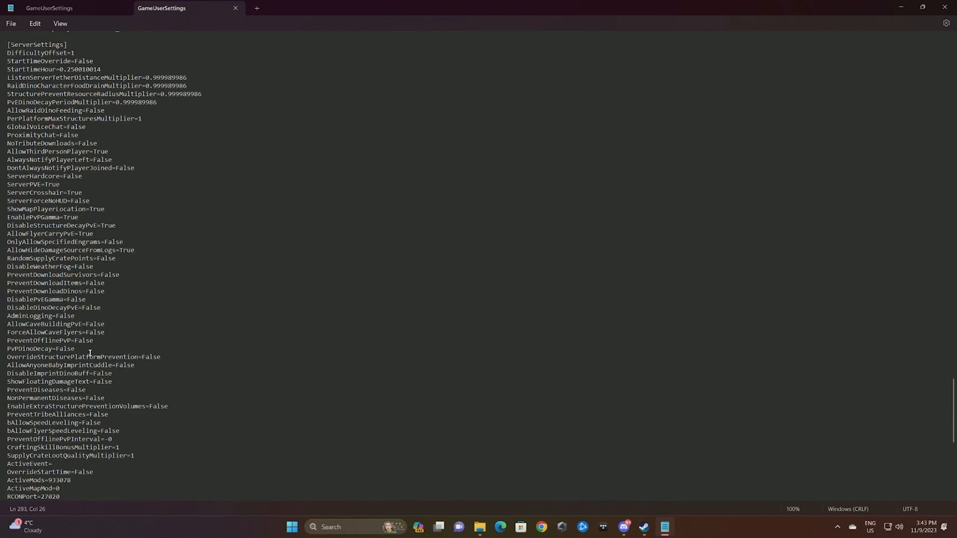
{"action": "scroll", "scroll_direction": "down", "scroll_amount": 3}
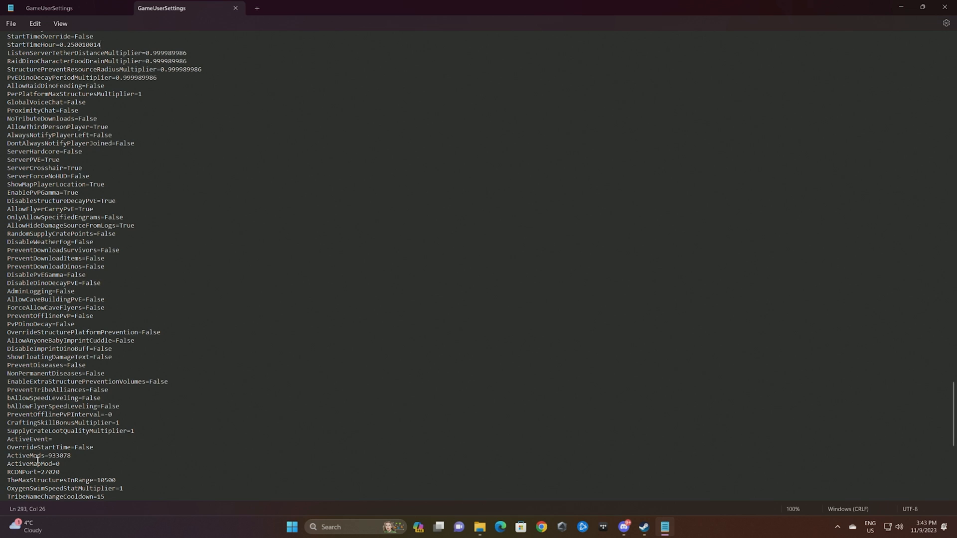
{"action": "double_click", "coordinate": [18, 455]}
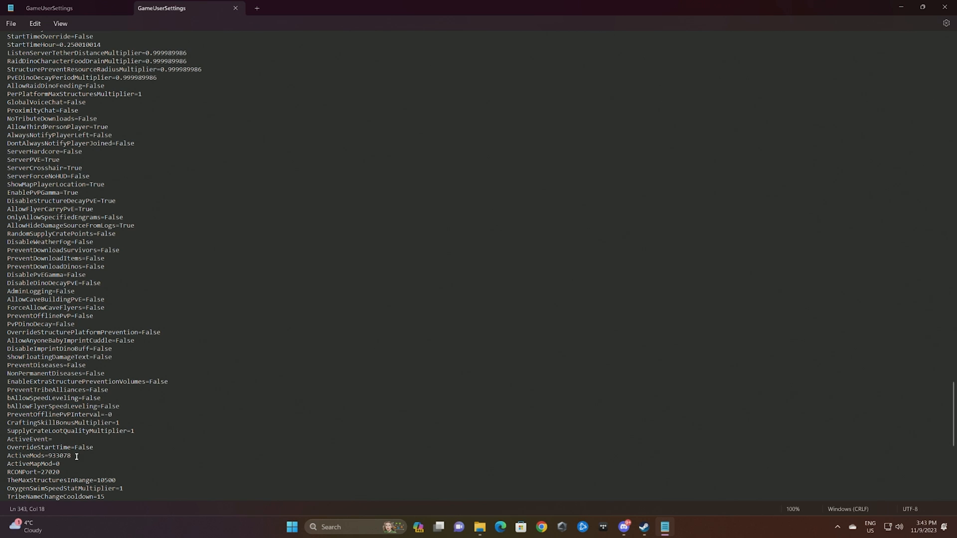
{"action": "type", "text": ","}
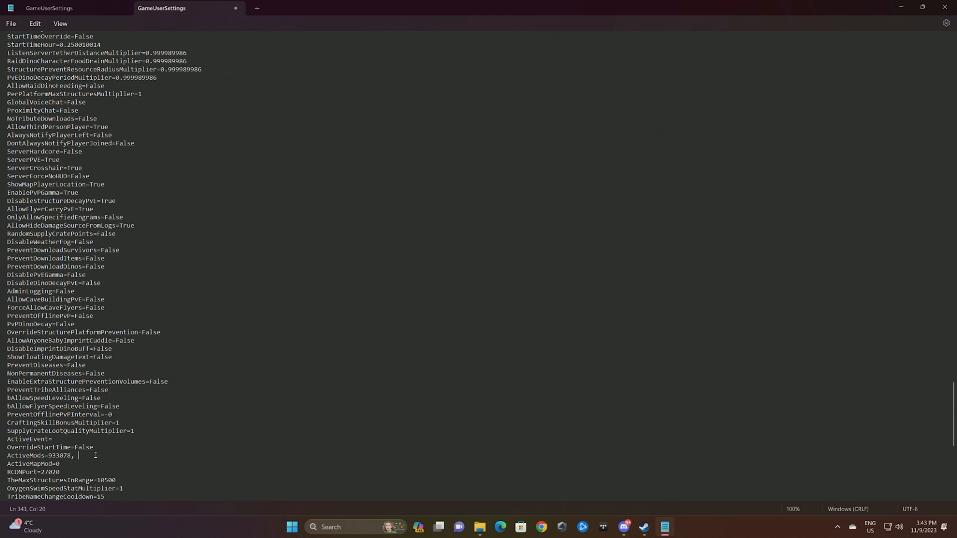
{"action": "key", "text": "Backspace"}
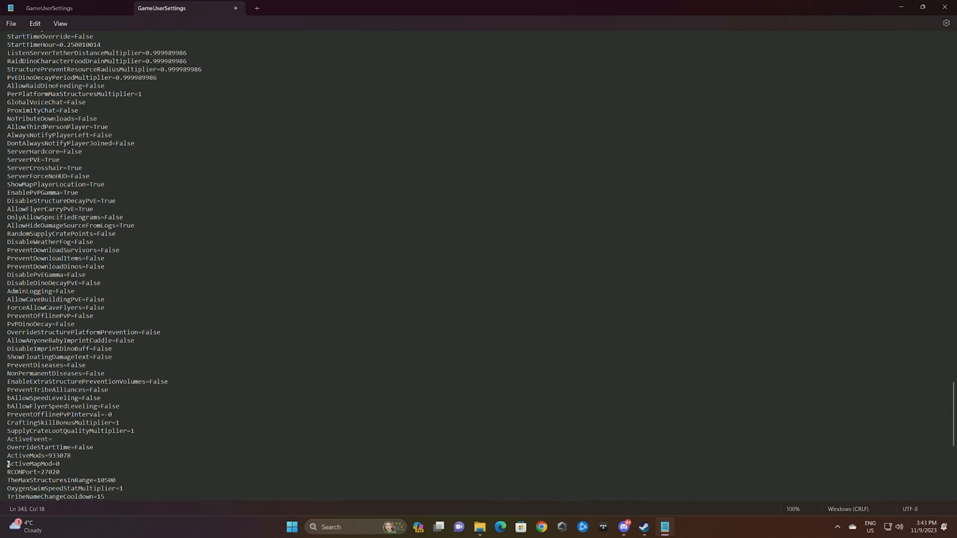
{"action": "double_click", "coordinate": [29, 464]}
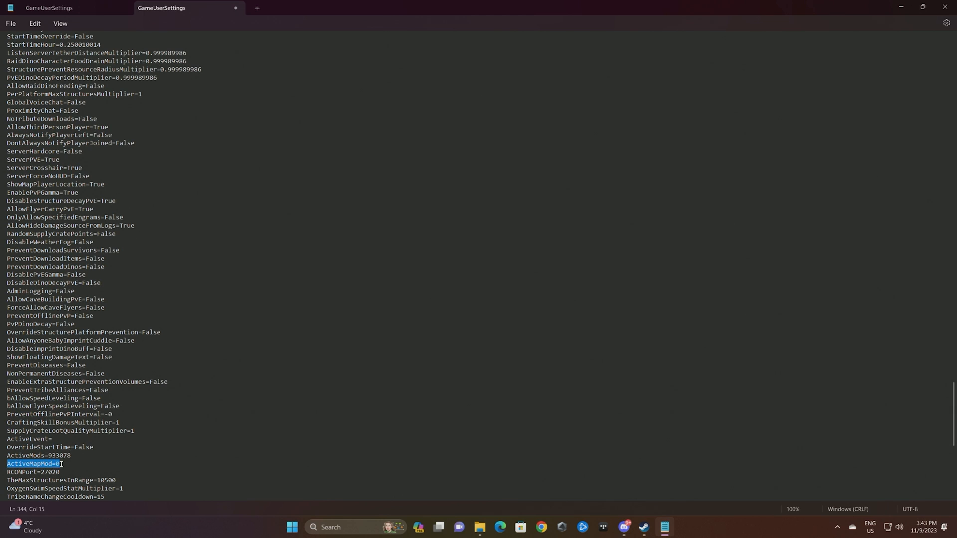
{"action": "left_click", "coordinate": [52, 464]}
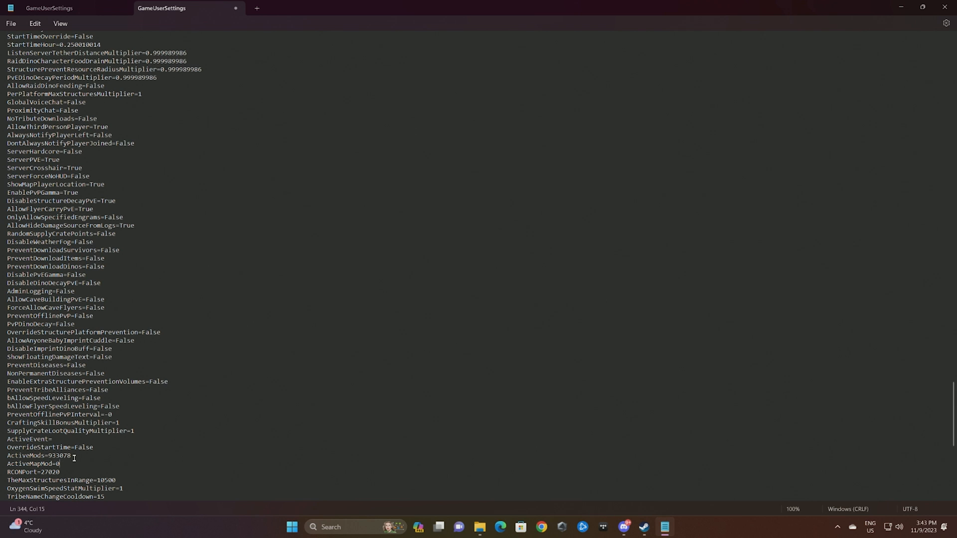
{"action": "scroll", "scroll_direction": "down", "scroll_amount": 3}
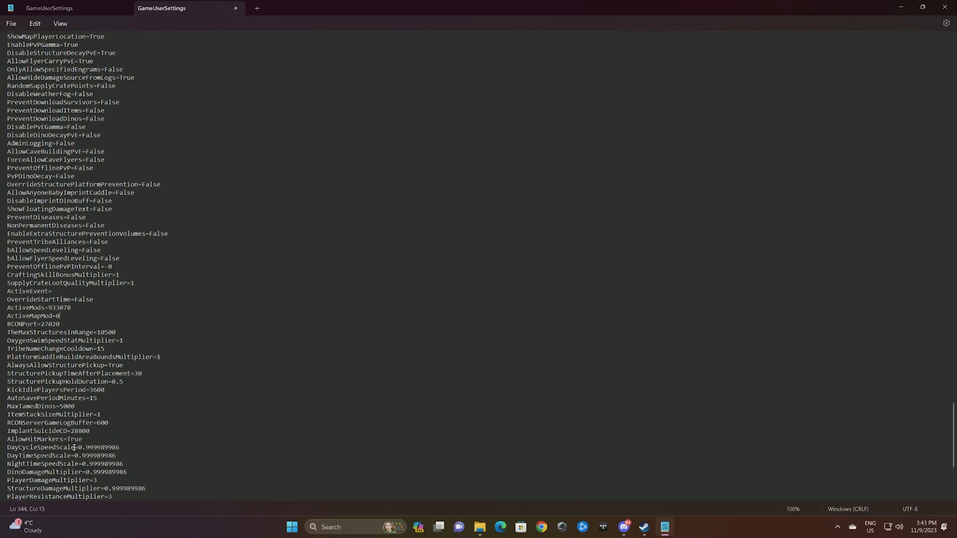
{"action": "scroll", "scroll_direction": "down", "scroll_amount": 3}
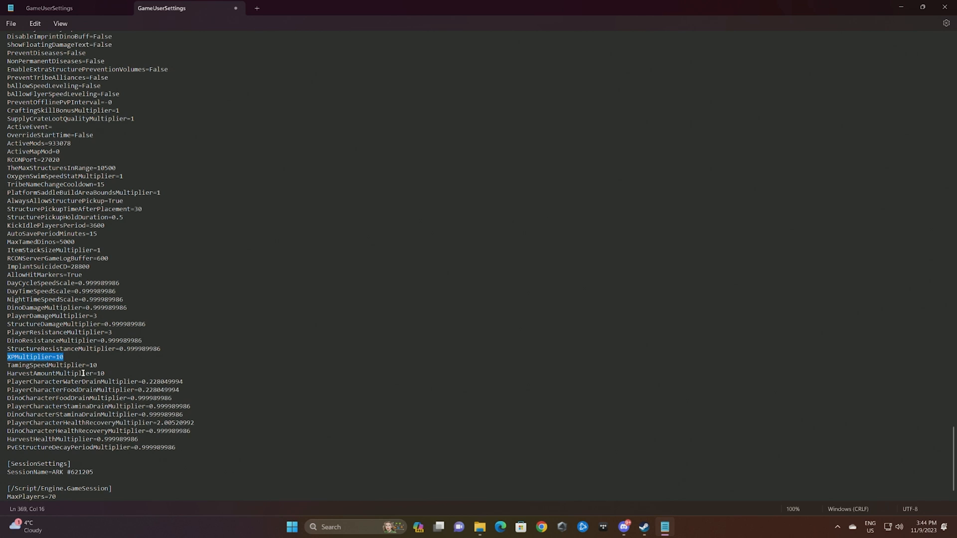
{"action": "left_click", "coordinate": [104, 373]}
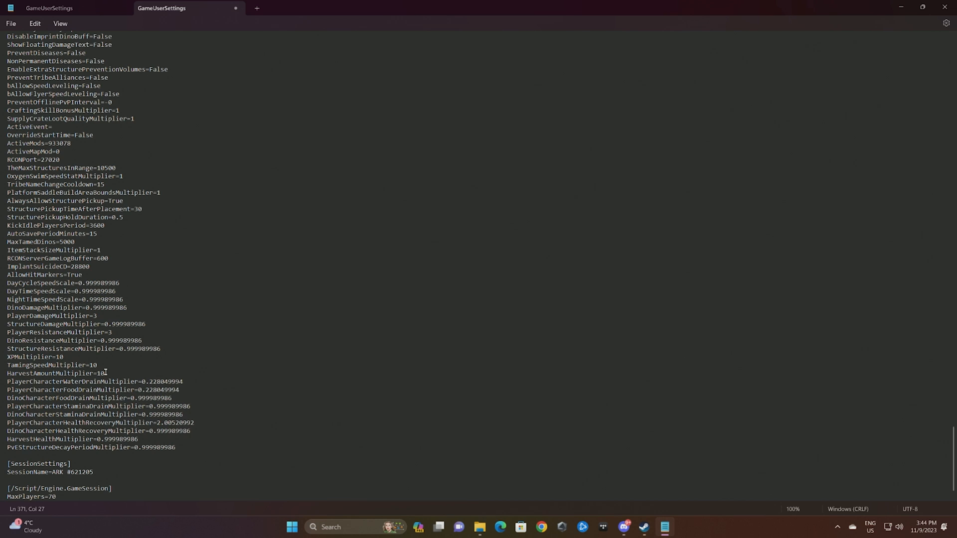
Add QueryPort=27015 and Port=7777 after the last server setting.
{"action": "left_click", "coordinate": [24, 459]}
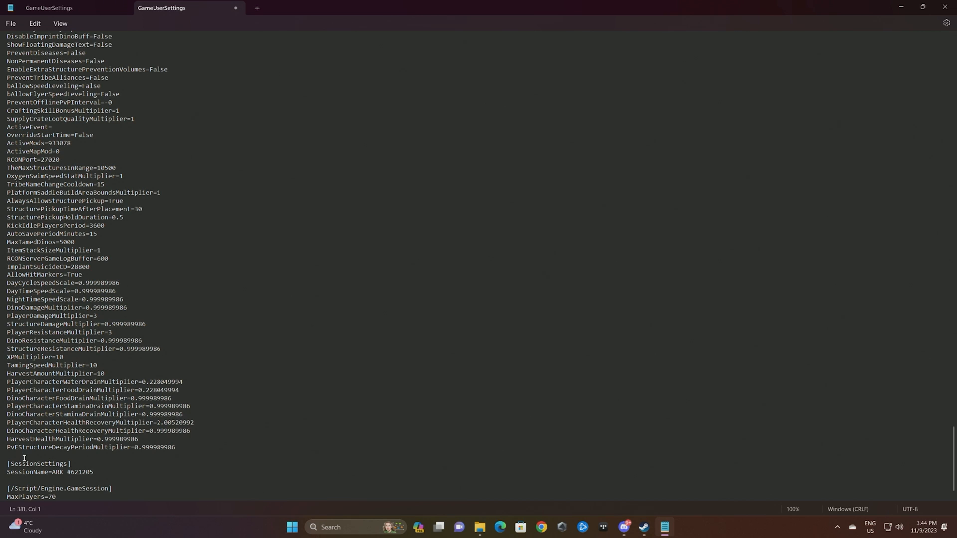
{"action": "type", "text": "QueryP"}
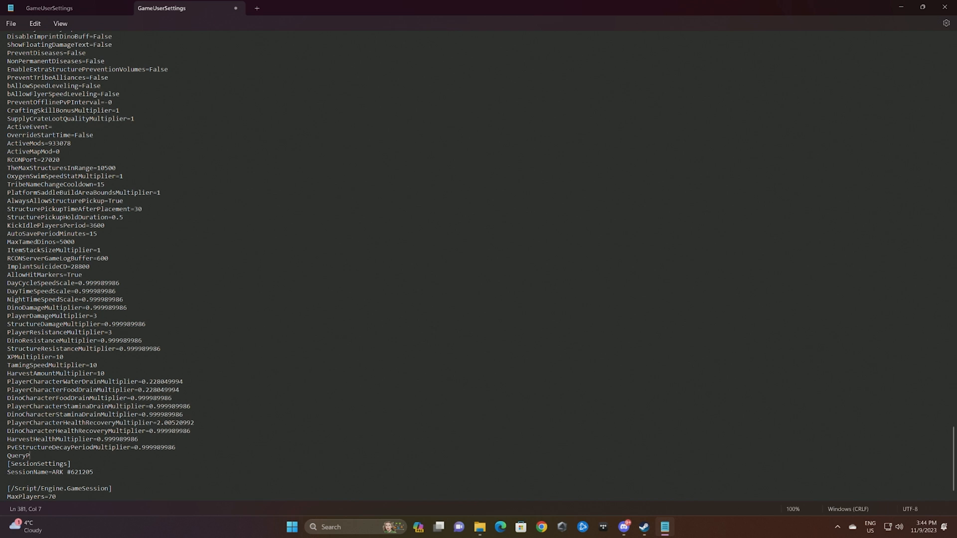
{"action": "type", "text": "ort=27"}
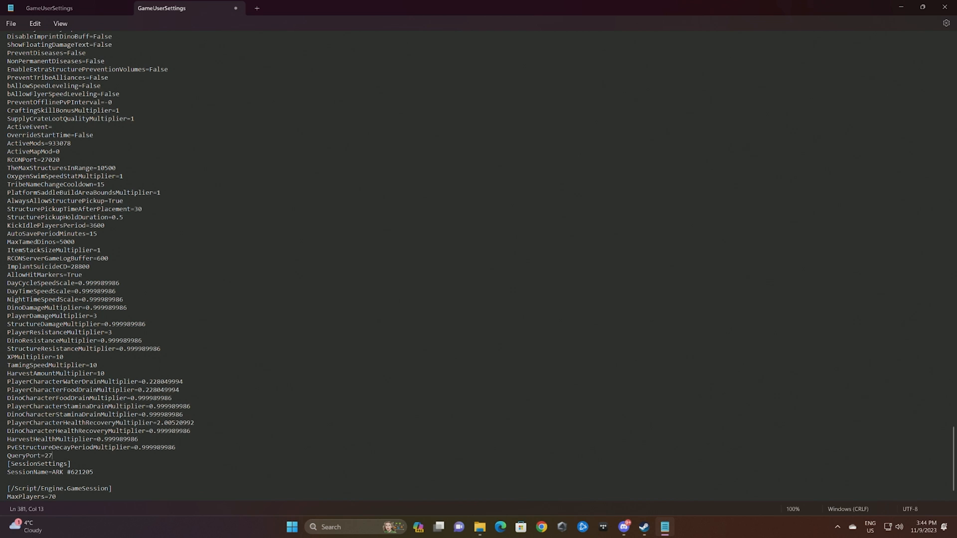
{"action": "type", "text": "015"}
{"action": "type", "text": "Por="}
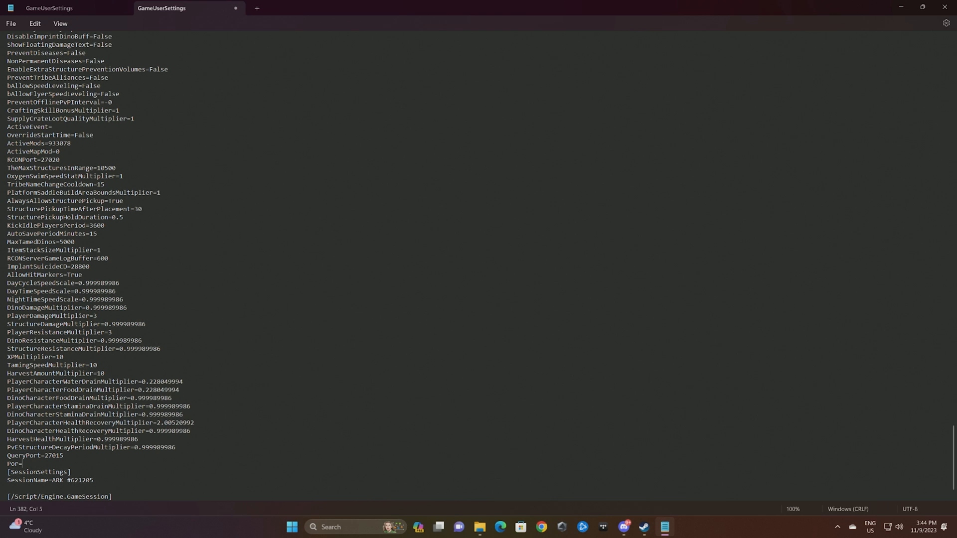
{"action": "type", "text": "t"}
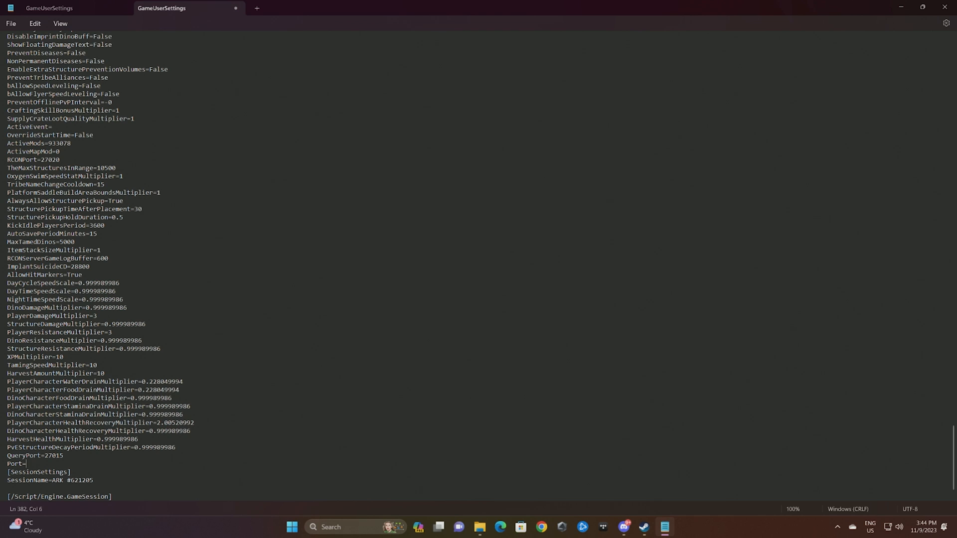
{"action": "type", "text": "777"}
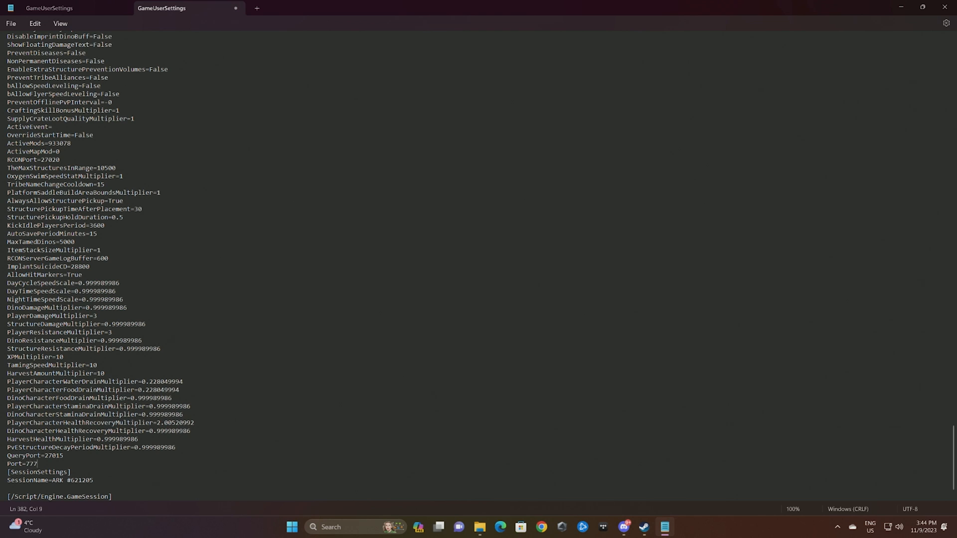
{"action": "type", "text": "7"}
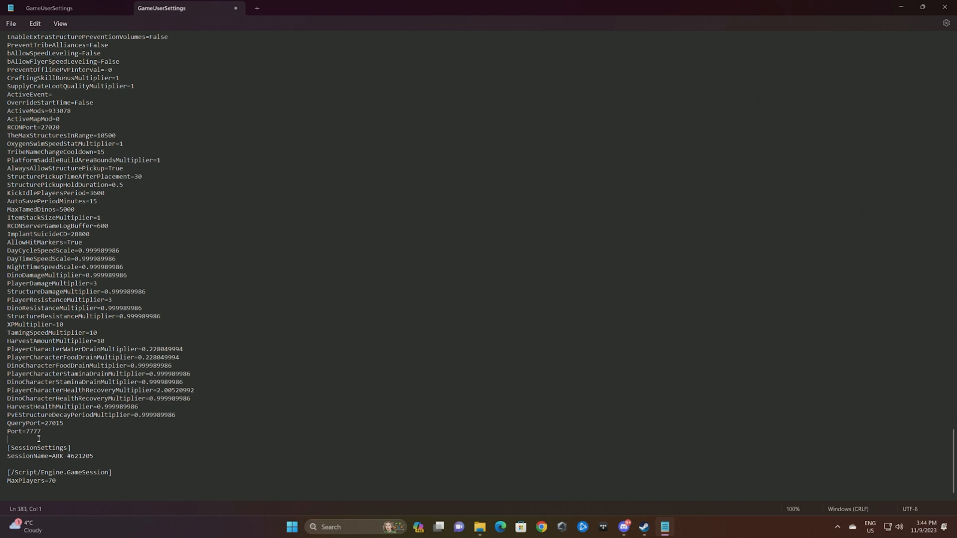
Change the SessionName to 'ARK Test Server' and return to Steam.
{"action": "double_click", "coordinate": [67, 456]}
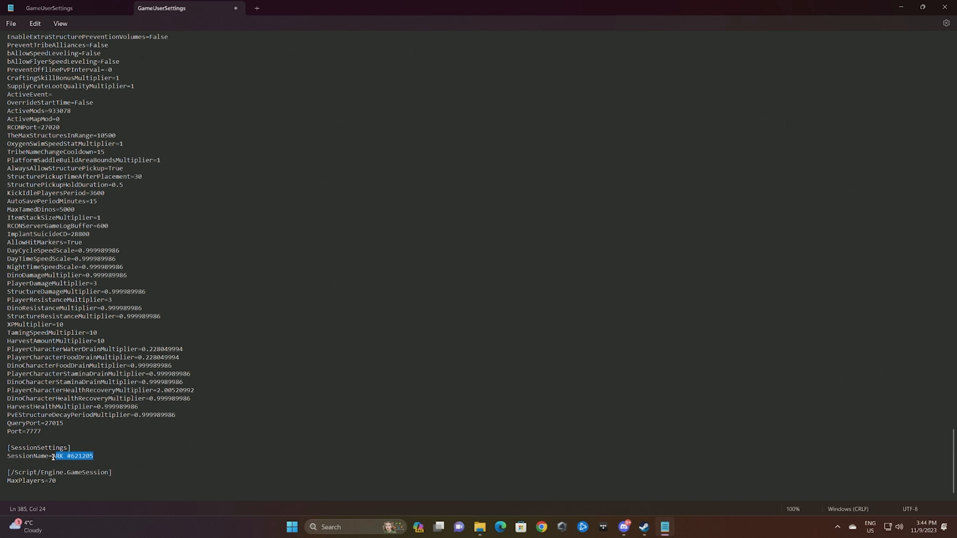
{"action": "type", "text": "A"}
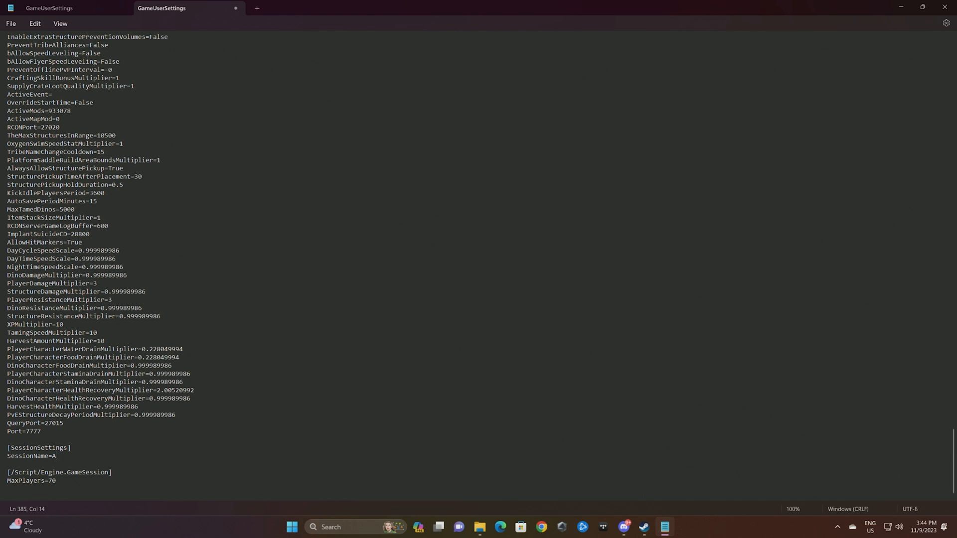
{"action": "type", "text": "RK"}
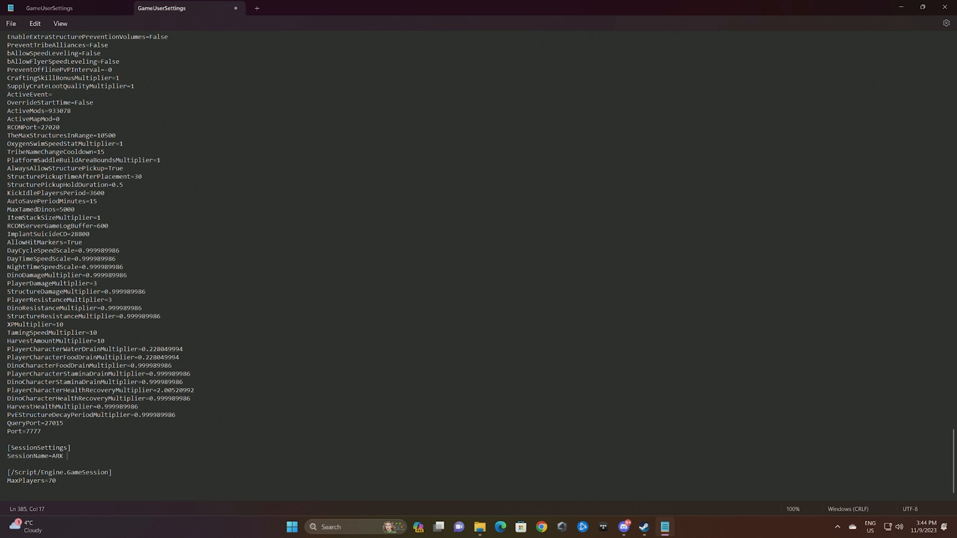
{"action": "type", "text": "Test Server"}
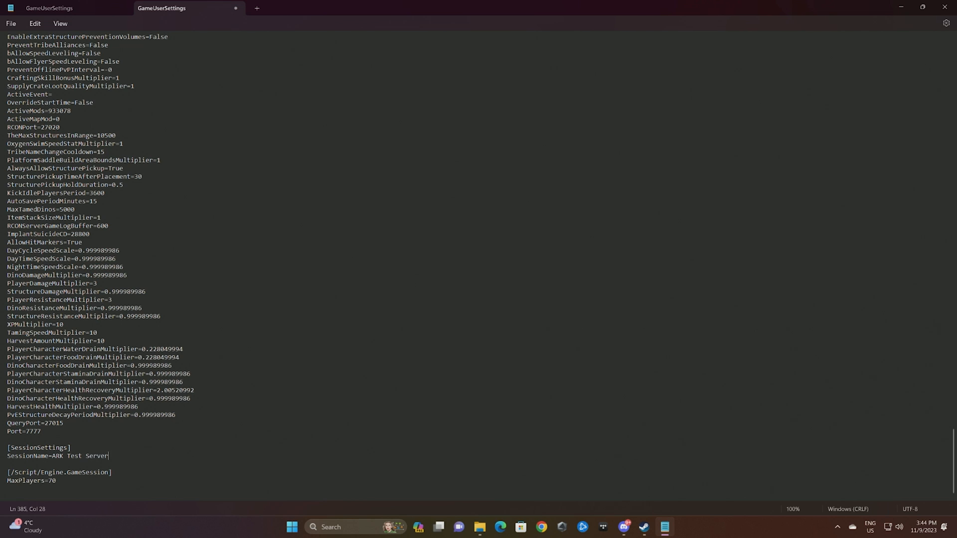
{"action": "mouse_move", "coordinate": [94, 474]}
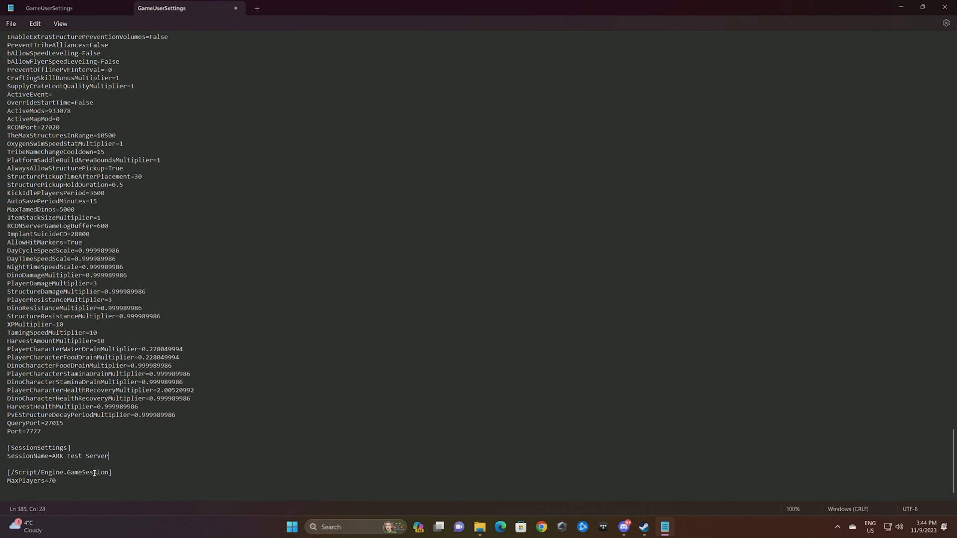
{"action": "left_click", "coordinate": [10, 24]}
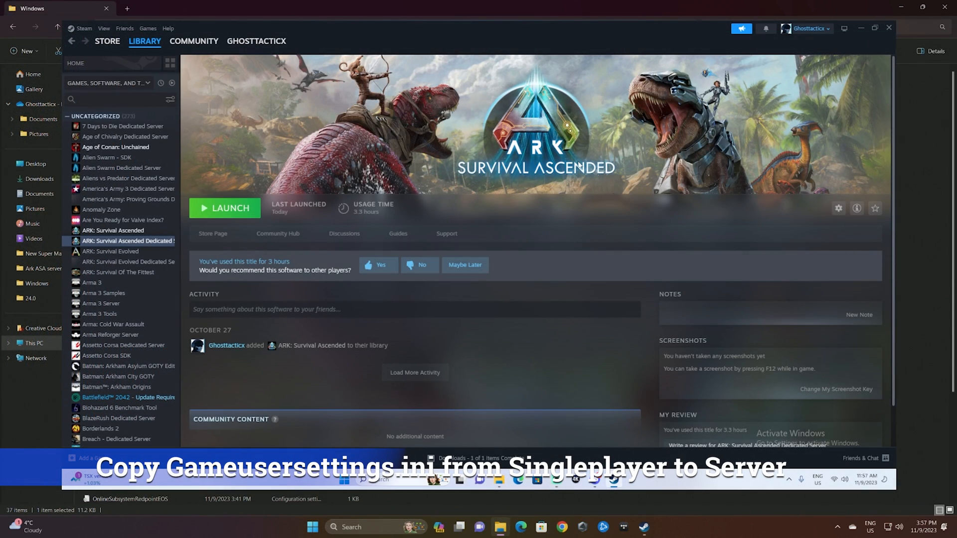
Open ARK: Survival Ascended Dedicated Server's local files from the Steam Library.
{"action": "left_click", "coordinate": [126, 240]}
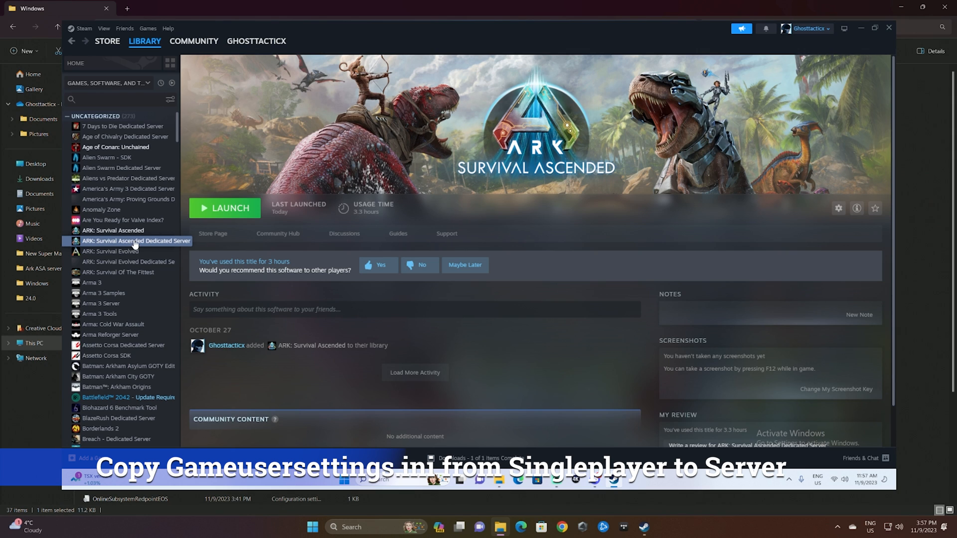
{"action": "right_click", "coordinate": [134, 241]}
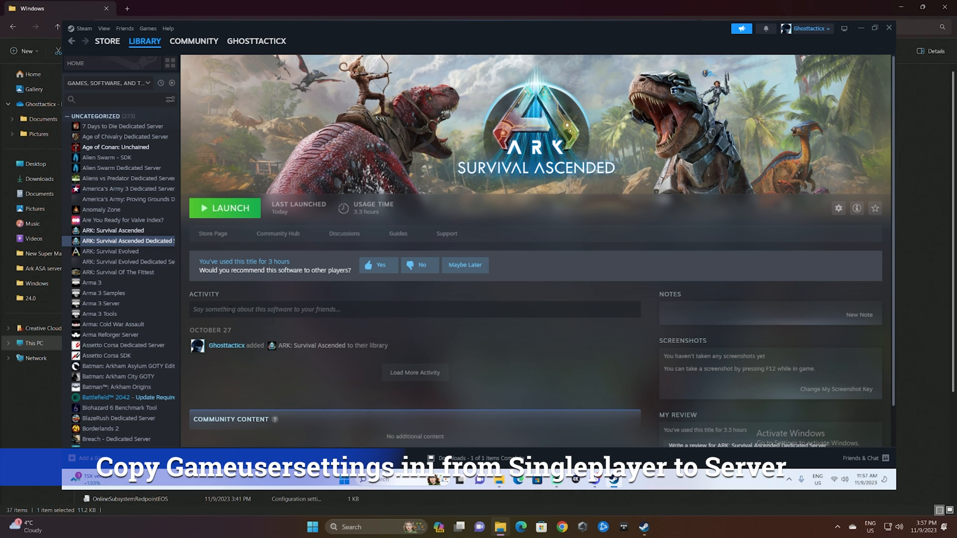
{"action": "mouse_move", "coordinate": [500, 480]}
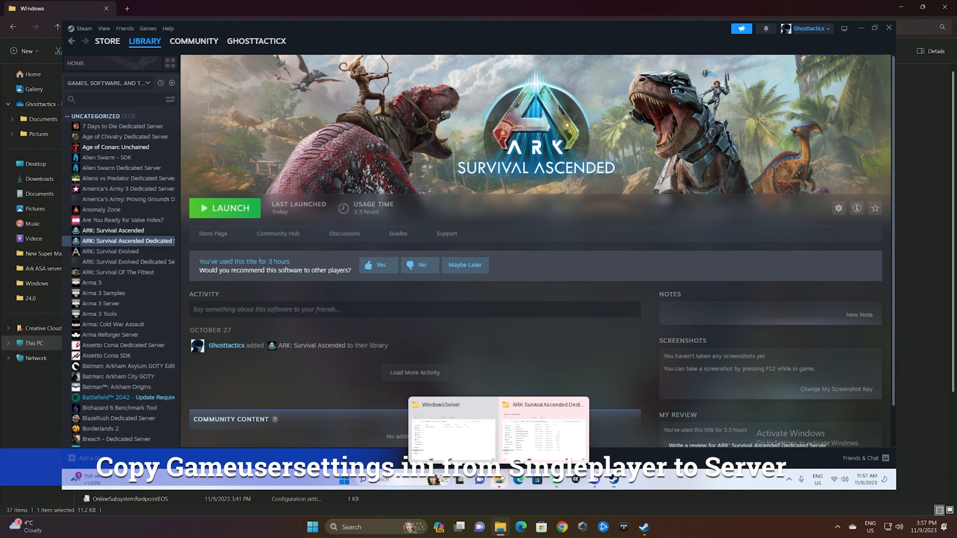
{"action": "left_click", "coordinate": [544, 427]}
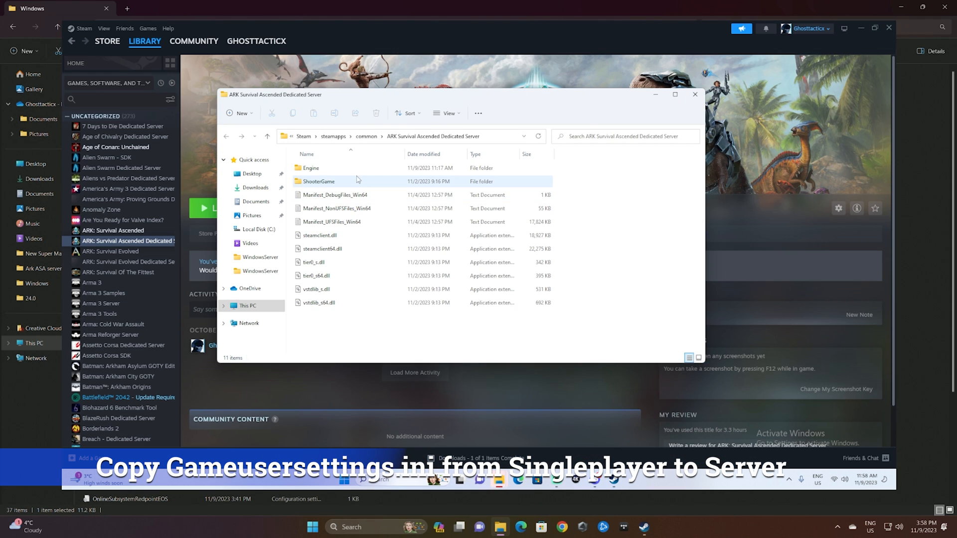
Open the server's GameUserSettings.ini from ShooterGame\Saved\Config\WindowsServer, maximizing Explorer.
{"action": "double_click", "coordinate": [319, 181]}
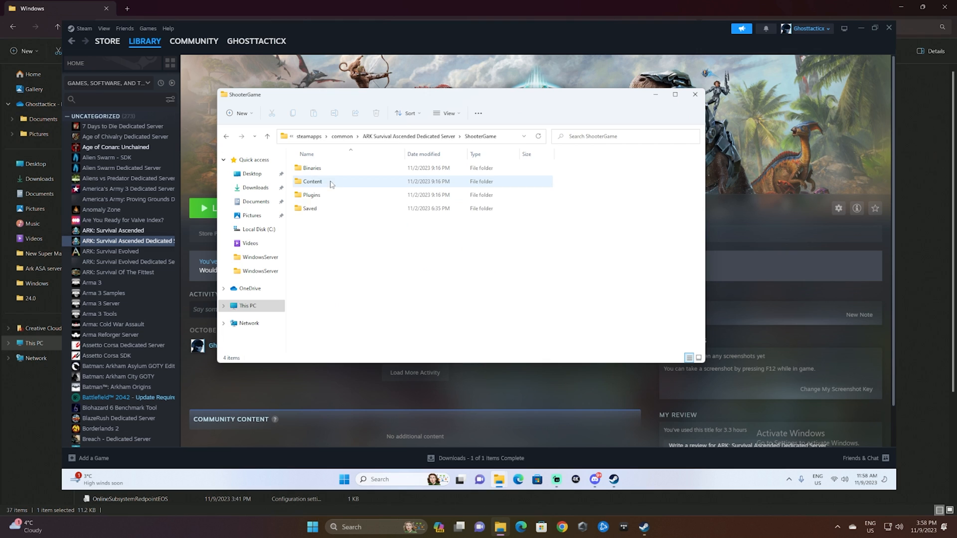
{"action": "double_click", "coordinate": [310, 209]}
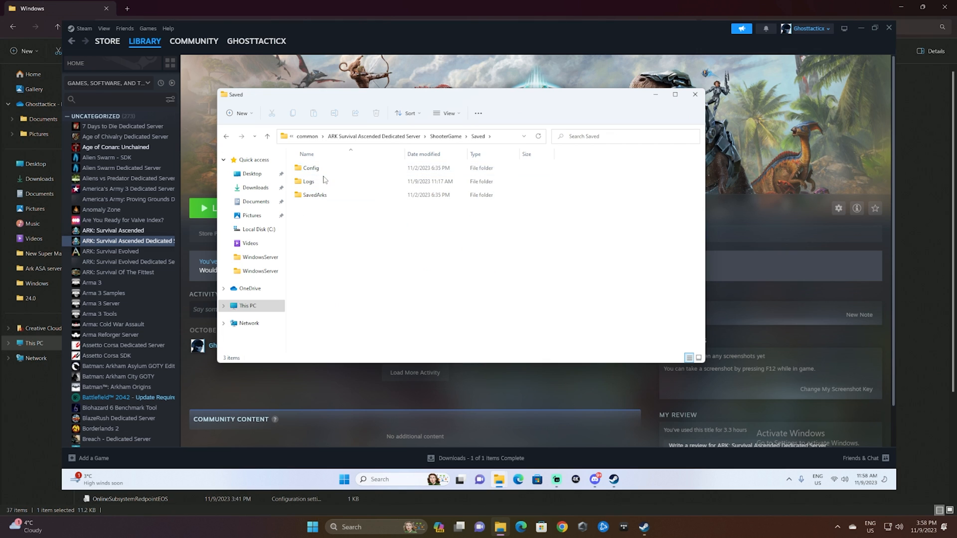
{"action": "double_click", "coordinate": [310, 168]}
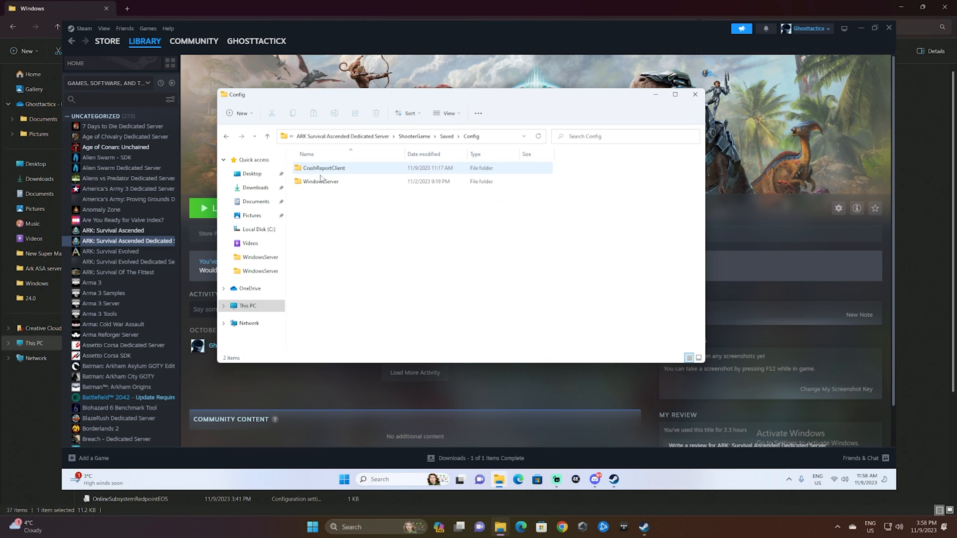
{"action": "double_click", "coordinate": [321, 181]}
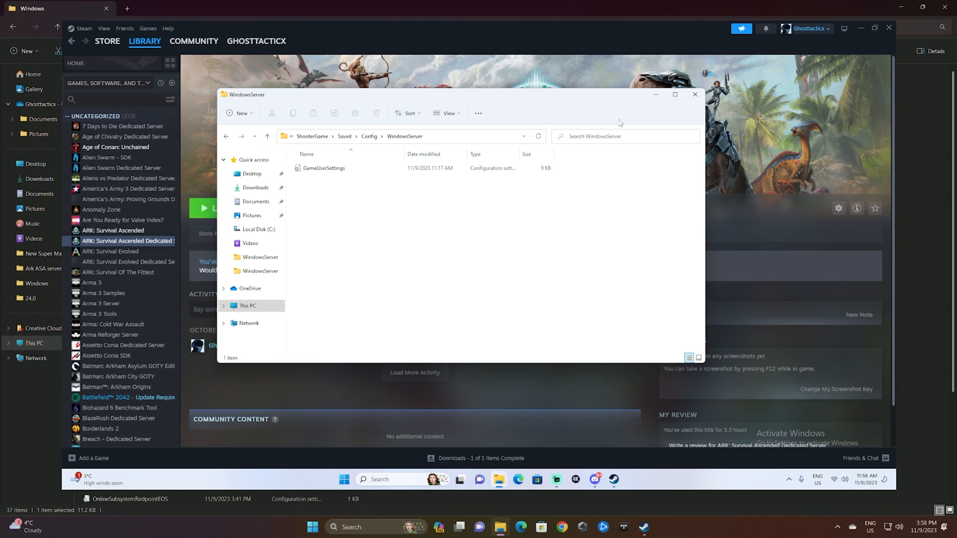
{"action": "left_click", "coordinate": [675, 95]}
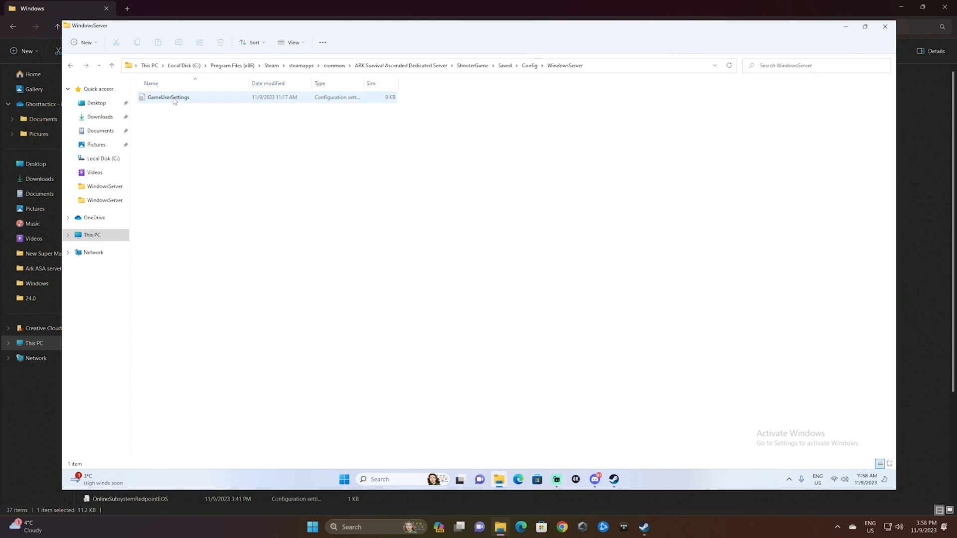
{"action": "mouse_move", "coordinate": [168, 98]}
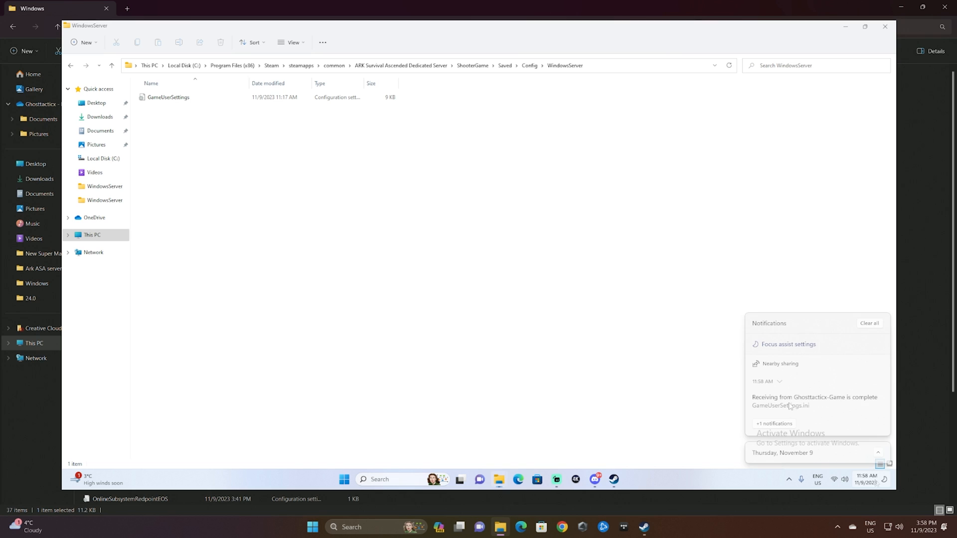
{"action": "double_click", "coordinate": [169, 97]}
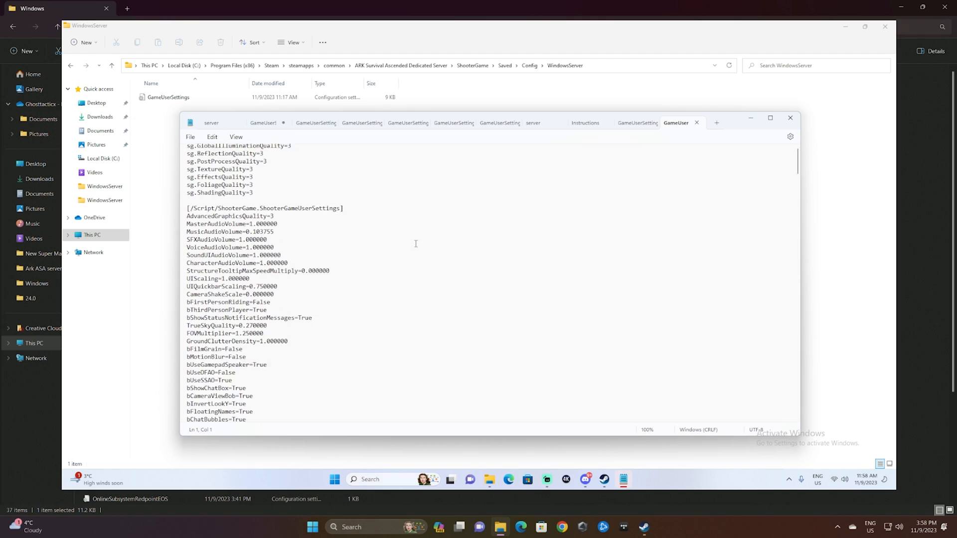
Scroll down to the [ServerSettings] block ending with QueryPort=27015 and Port=7777.
{"action": "scroll", "scroll_direction": "down", "scroll_amount": 3}
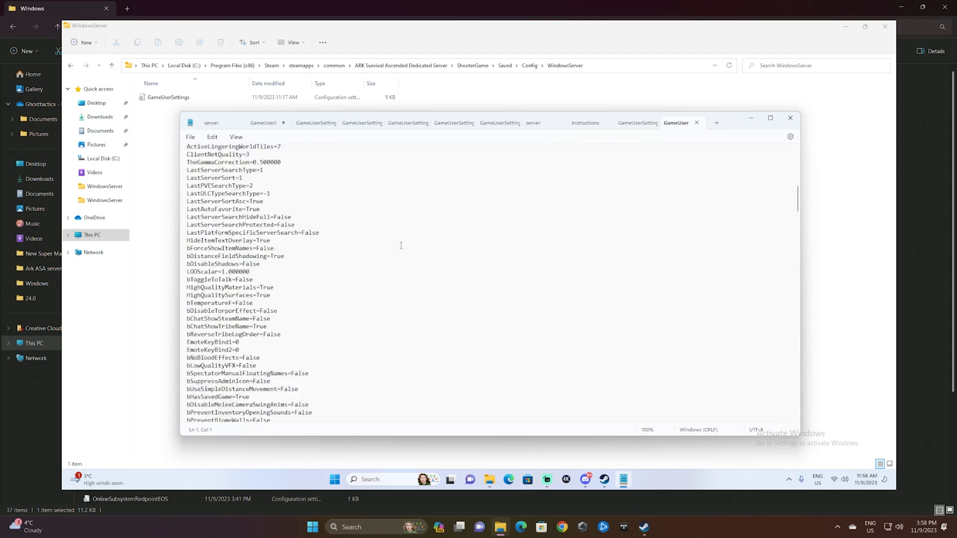
{"action": "scroll", "scroll_direction": "down", "scroll_amount": 3}
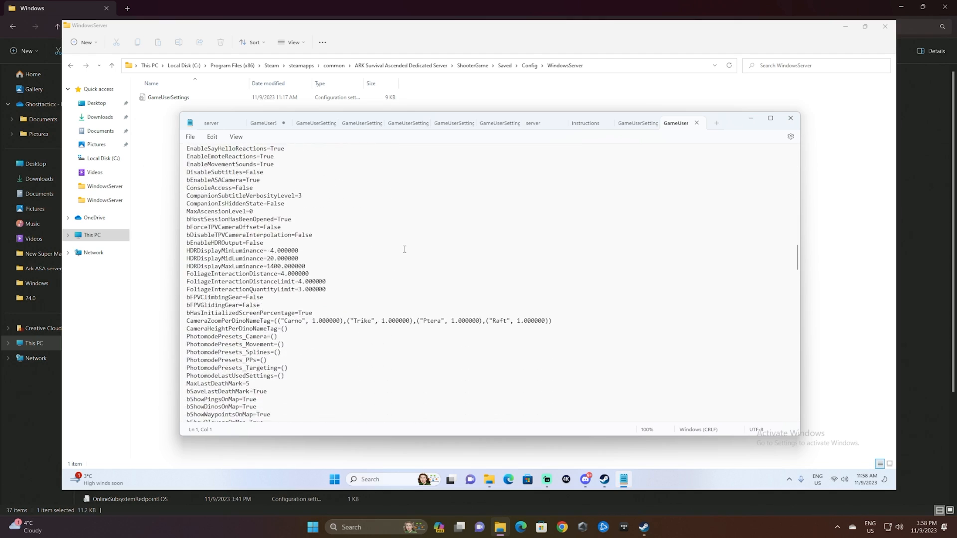
{"action": "scroll", "scroll_direction": "down", "scroll_amount": 3}
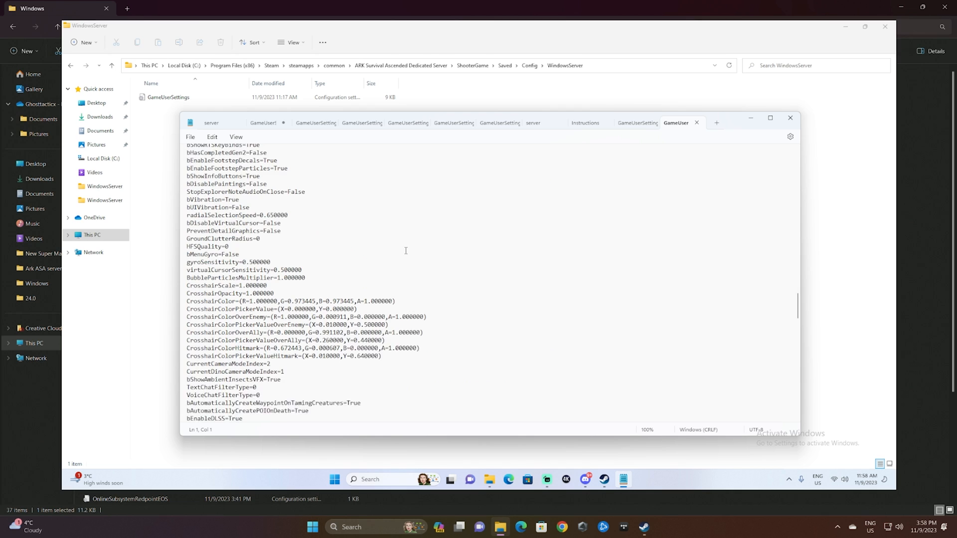
{"action": "scroll", "scroll_direction": "up", "scroll_amount": 3}
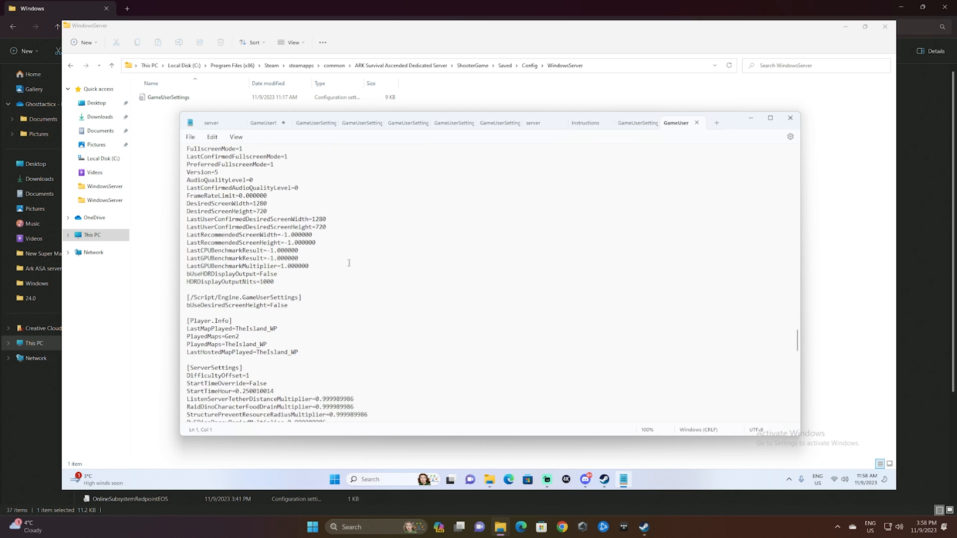
{"action": "scroll", "scroll_direction": "down", "scroll_amount": 3}
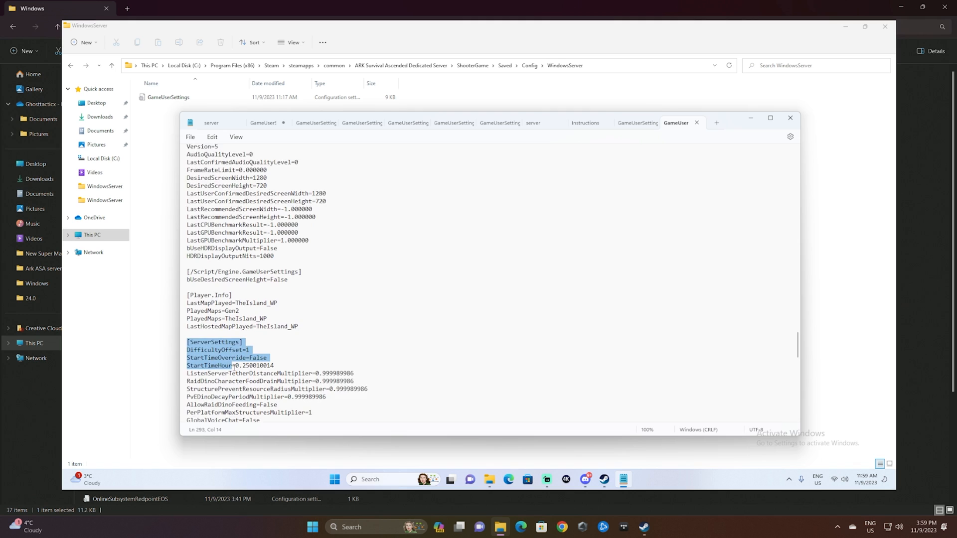
{"action": "scroll", "scroll_direction": "down", "scroll_amount": 3}
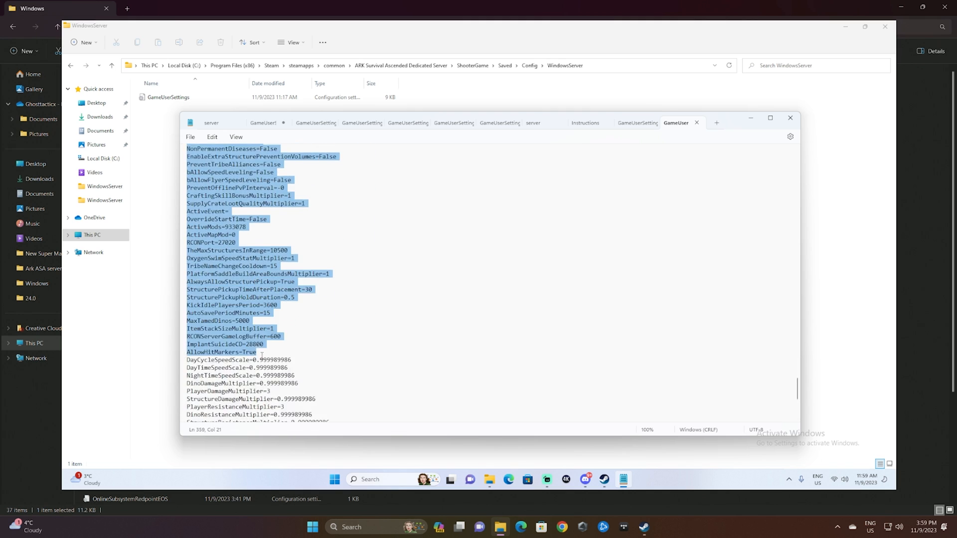
{"action": "scroll", "scroll_direction": "down", "scroll_amount": 3}
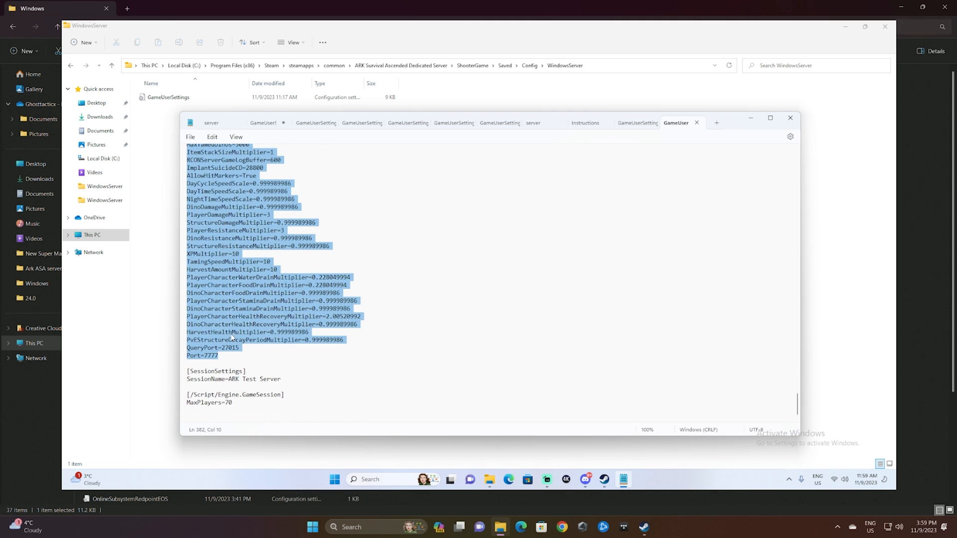
{"action": "mouse_move", "coordinate": [750, 117]}
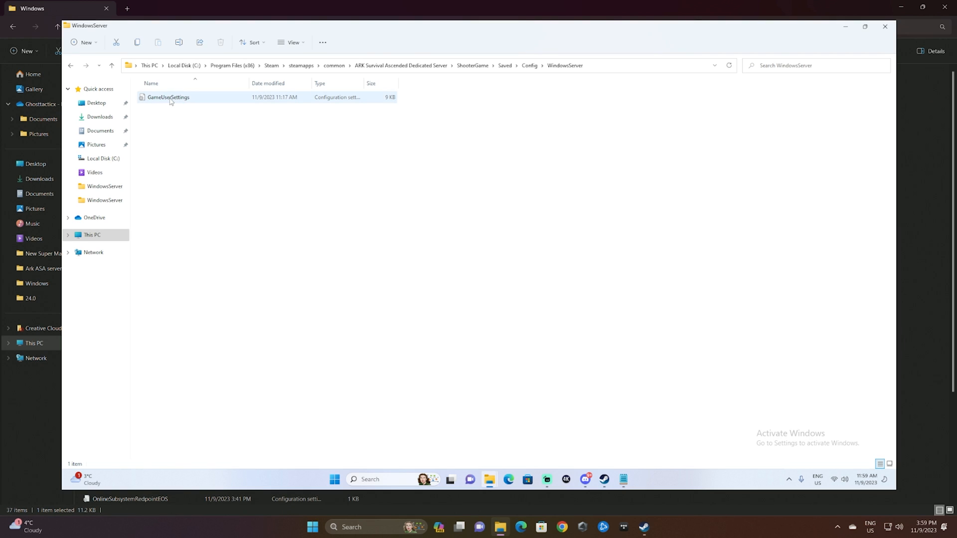
Paste the singleplayer settings over the dedicated server's selected [ServerSettings] entries.
{"action": "double_click", "coordinate": [168, 97]}
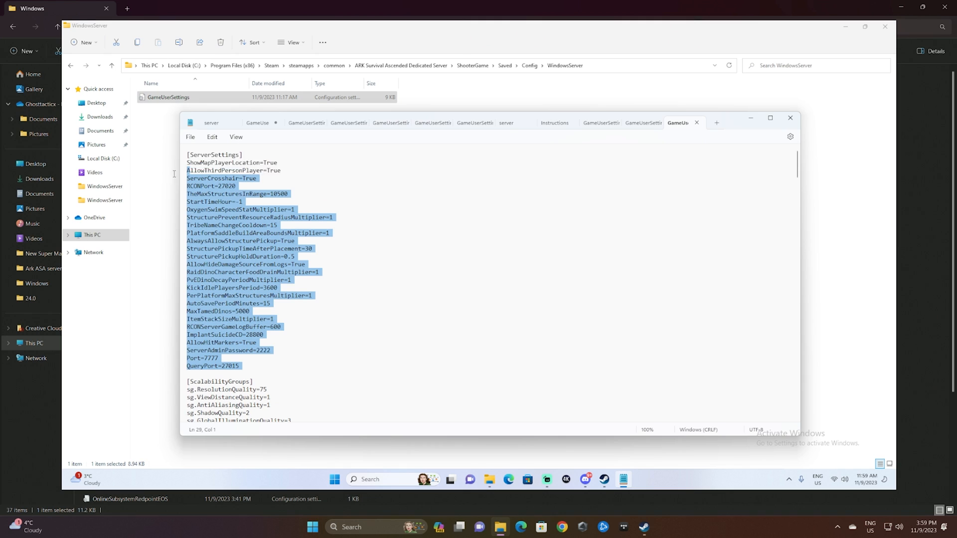
{"action": "right_click", "coordinate": [244, 214]}
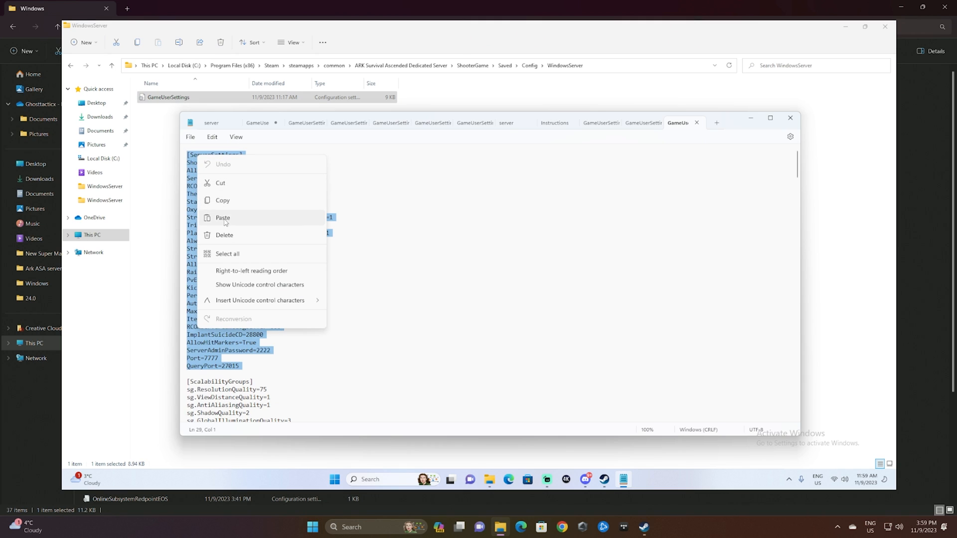
{"action": "left_click", "coordinate": [222, 218]}
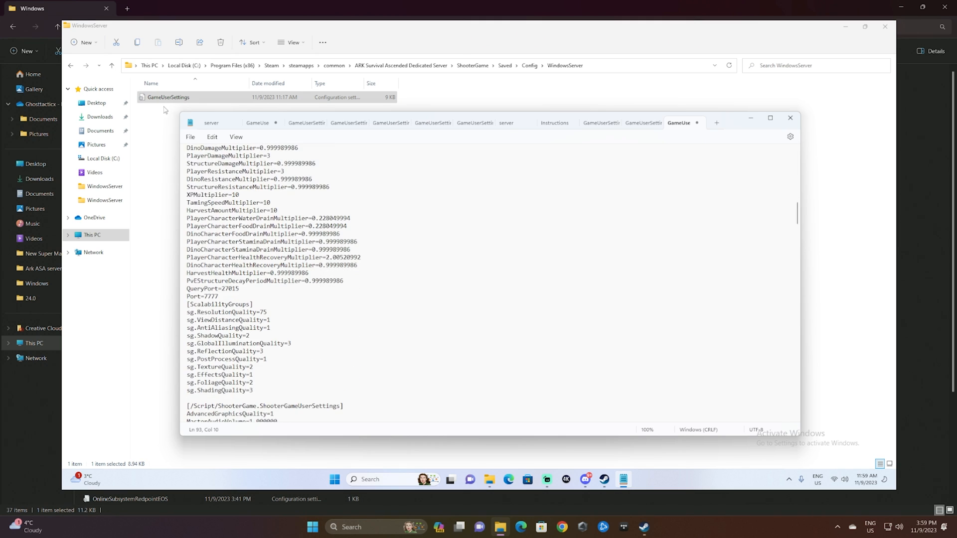
{"action": "mouse_move", "coordinate": [700, 129]}
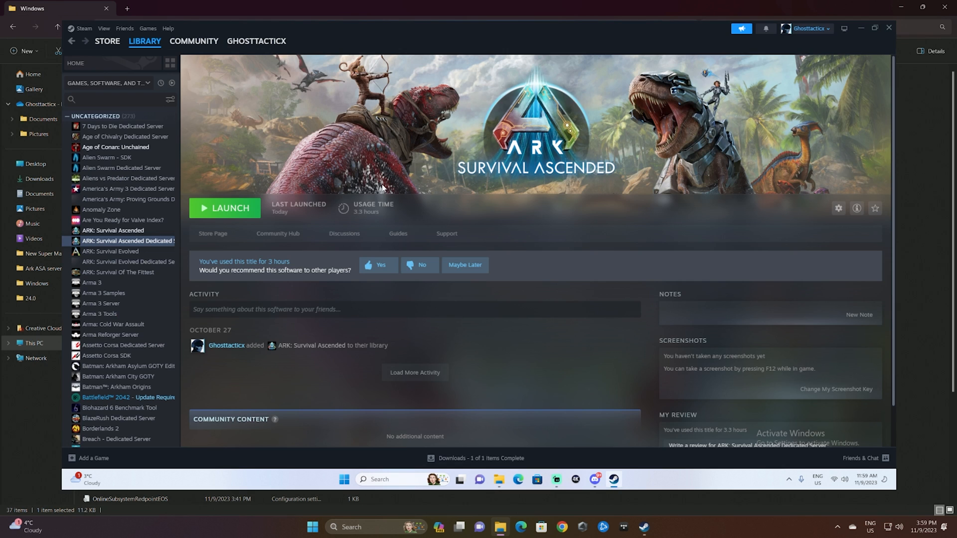
Launch ARK: Survival Ascended Dedicated Server from Steam using the plain Play option.
{"action": "left_click", "coordinate": [224, 209]}
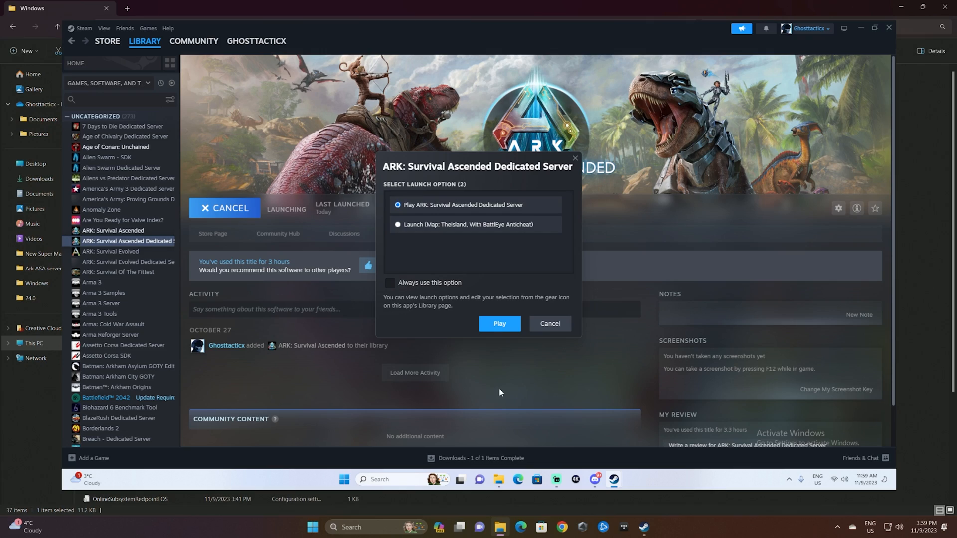
{"action": "left_click", "coordinate": [499, 324]}
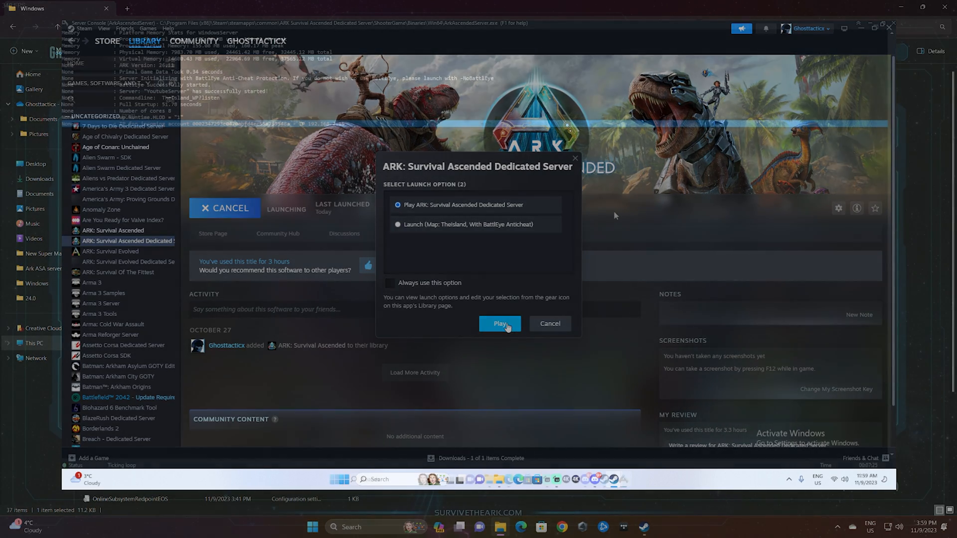
{"action": "left_click", "coordinate": [500, 324]}
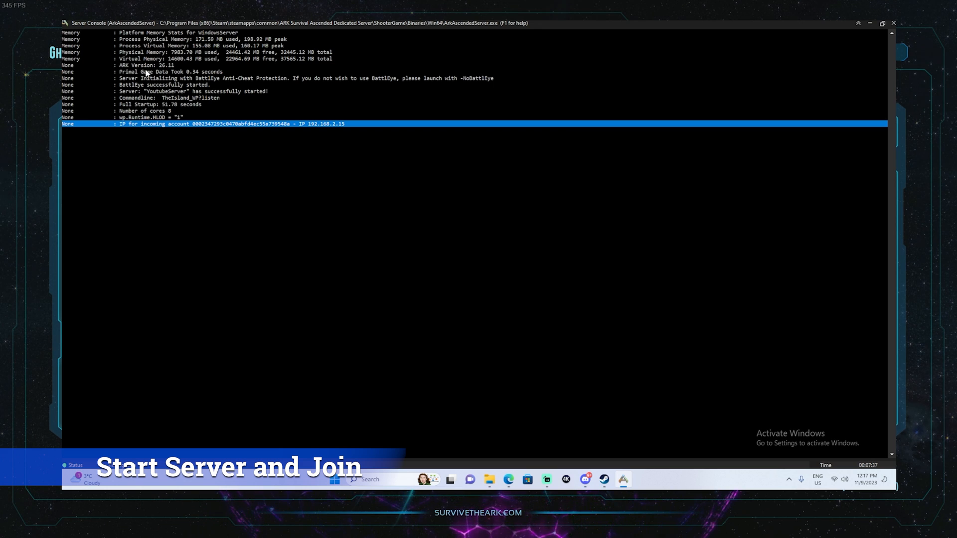
{"action": "mouse_move", "coordinate": [197, 70]}
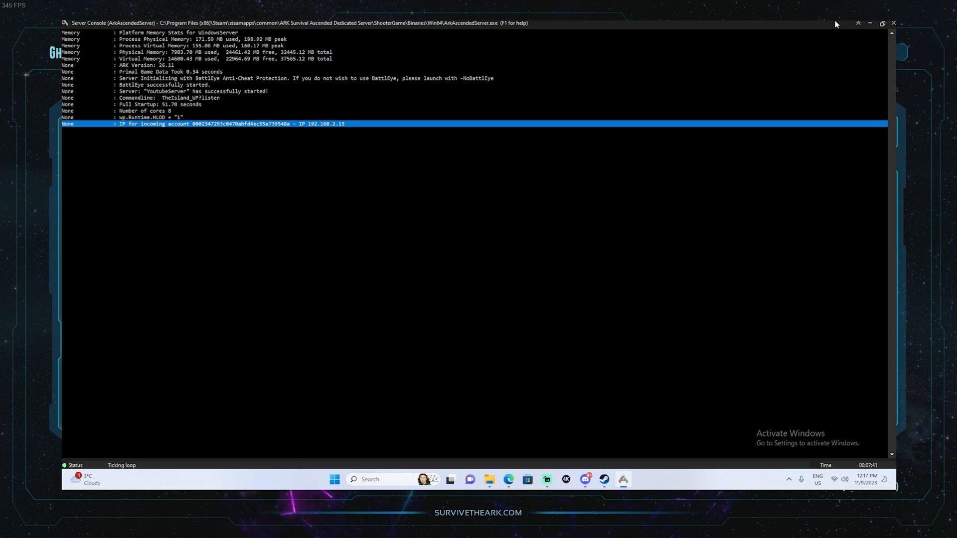
{"action": "mouse_move", "coordinate": [777, 24]}
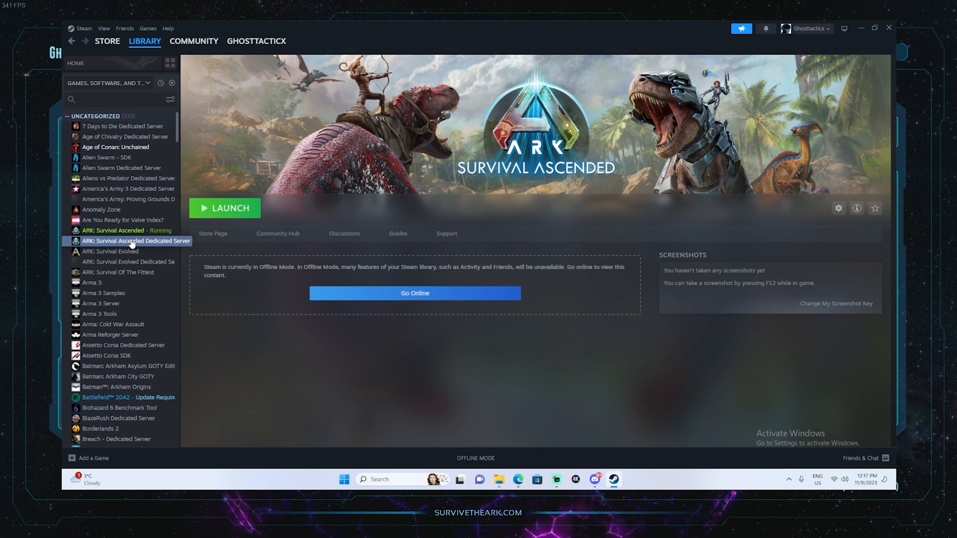
{"action": "mouse_move", "coordinate": [80, 29]}
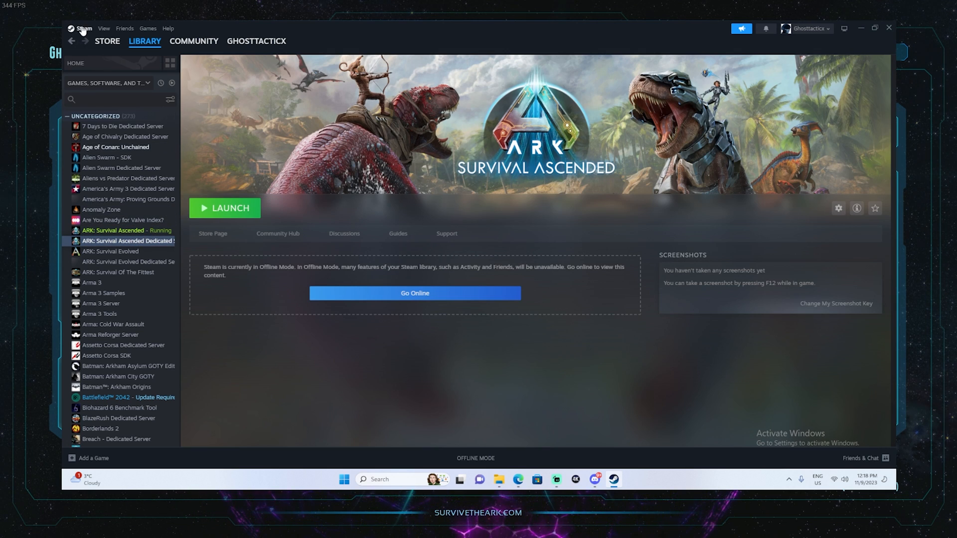
Take Steam online and bring up the dedicated server's library context menu.
{"action": "left_click", "coordinate": [83, 28]}
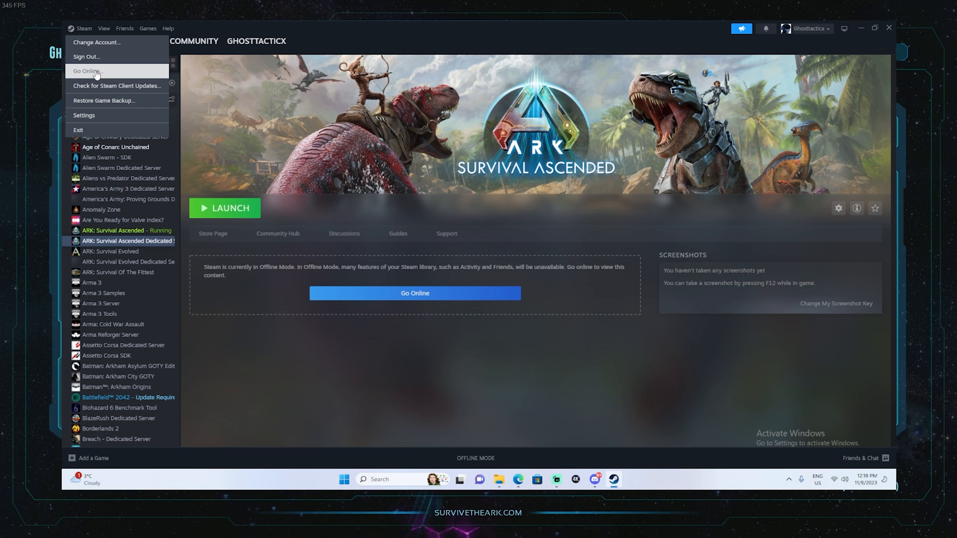
{"action": "left_click", "coordinate": [87, 71]}
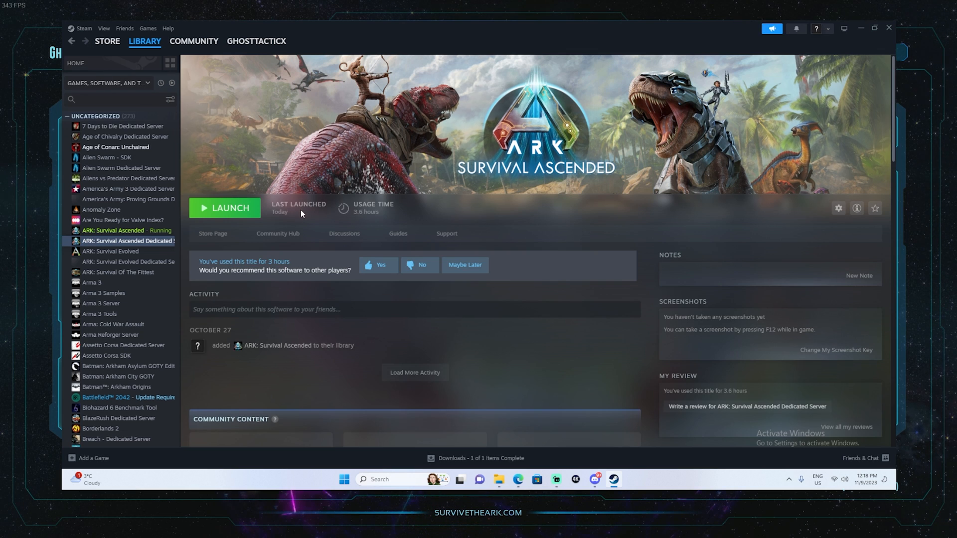
{"action": "left_click", "coordinate": [128, 240]}
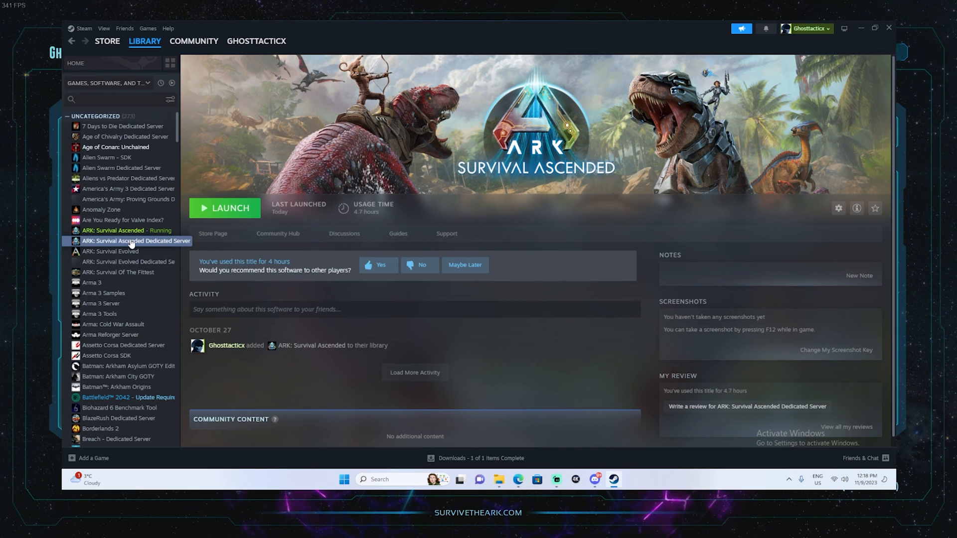
{"action": "right_click", "coordinate": [135, 241]}
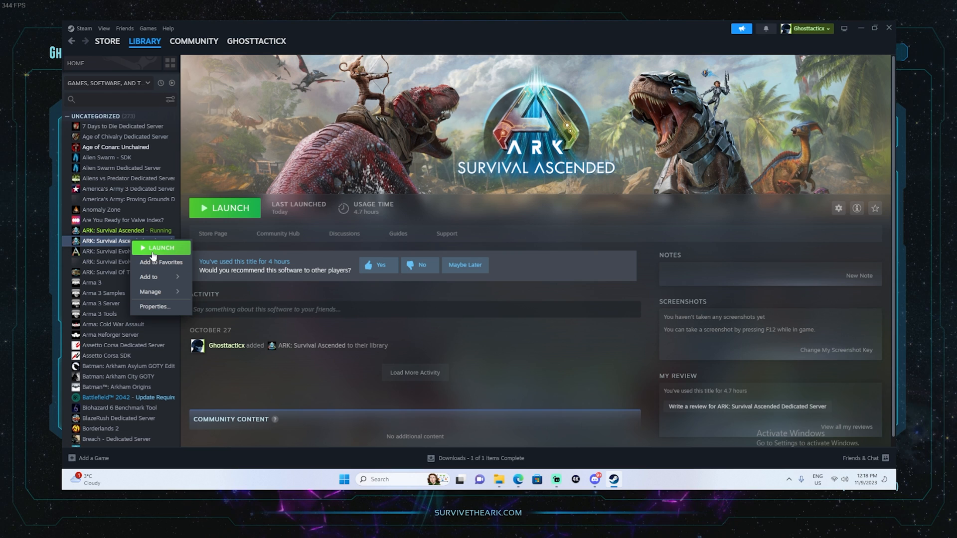
{"action": "mouse_move", "coordinate": [299, 231]}
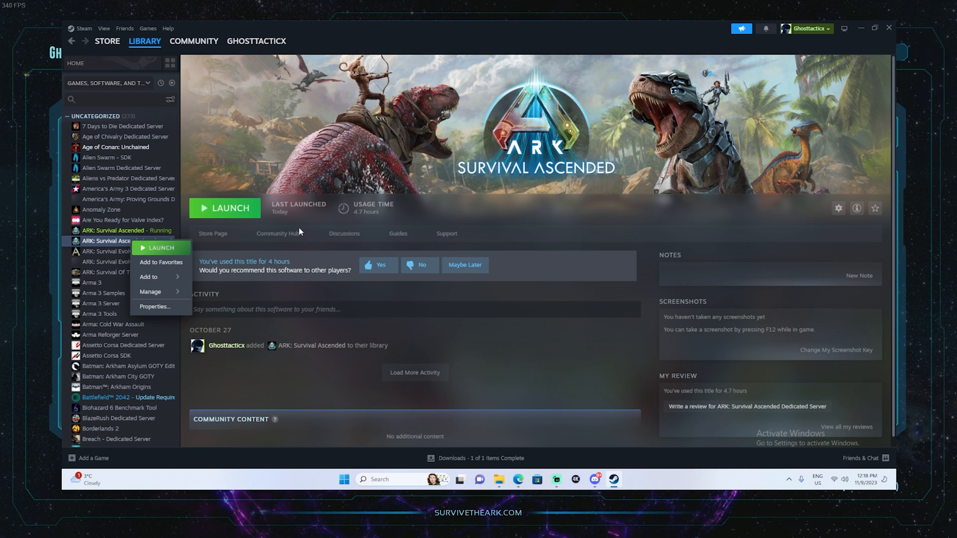
{"action": "mouse_move", "coordinate": [191, 239]}
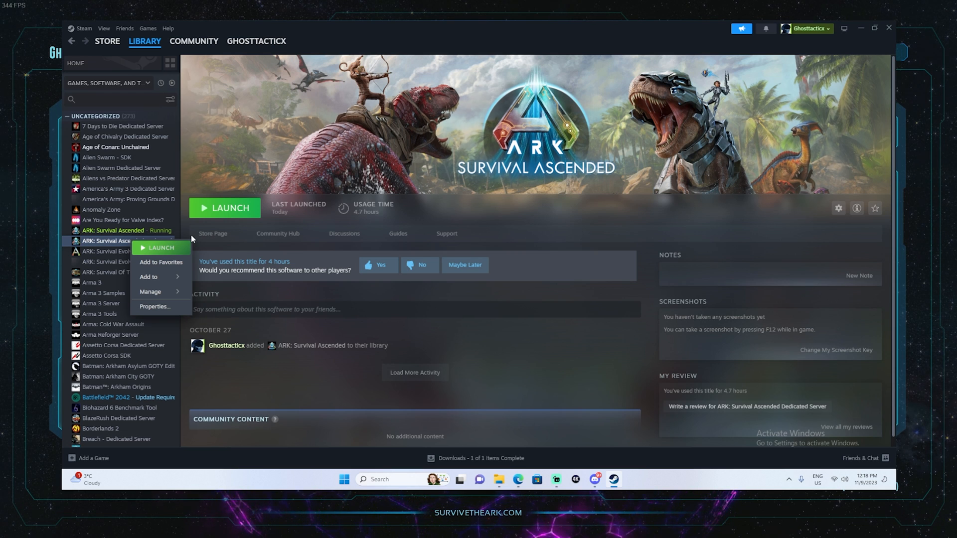
Put Steam back into offline mode and launch the dedicated server's Play option.
{"action": "left_click", "coordinate": [82, 28]}
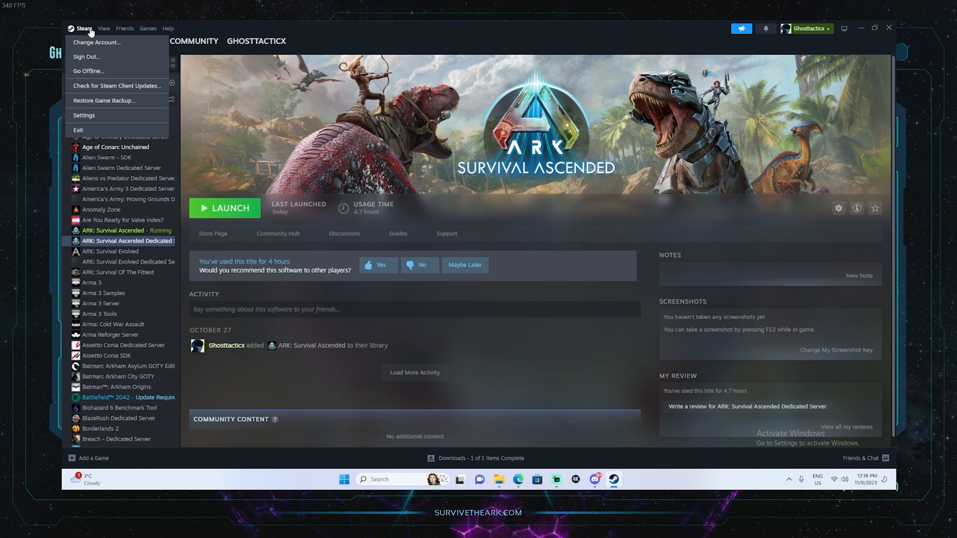
{"action": "left_click", "coordinate": [88, 71]}
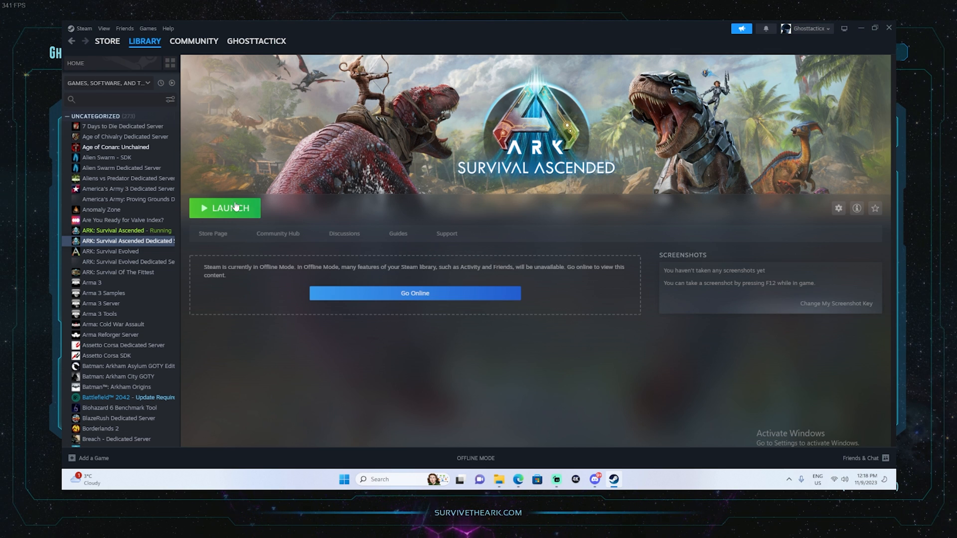
{"action": "left_click", "coordinate": [224, 208]}
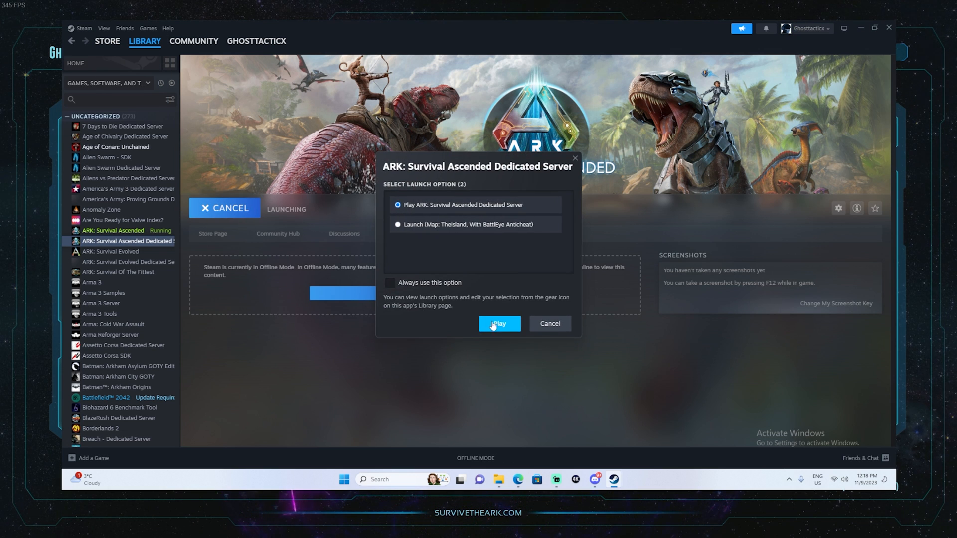
{"action": "left_click", "coordinate": [499, 324]}
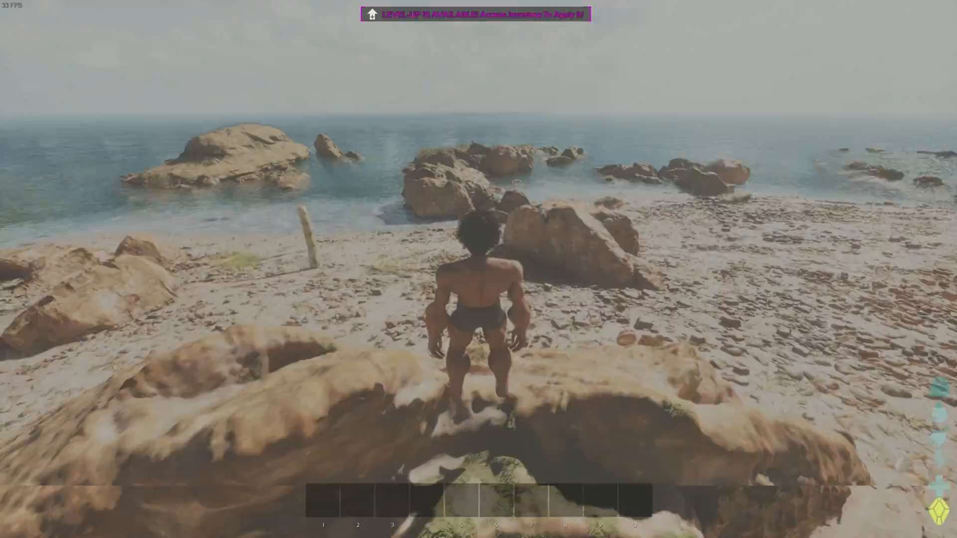
Walk the survivor forward along the beach.
{"action": "key", "text": "w"}
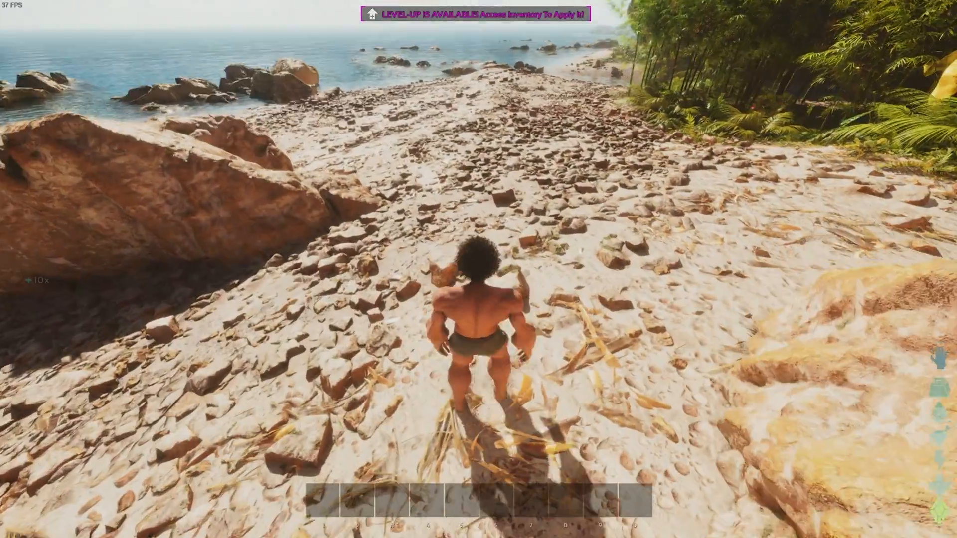